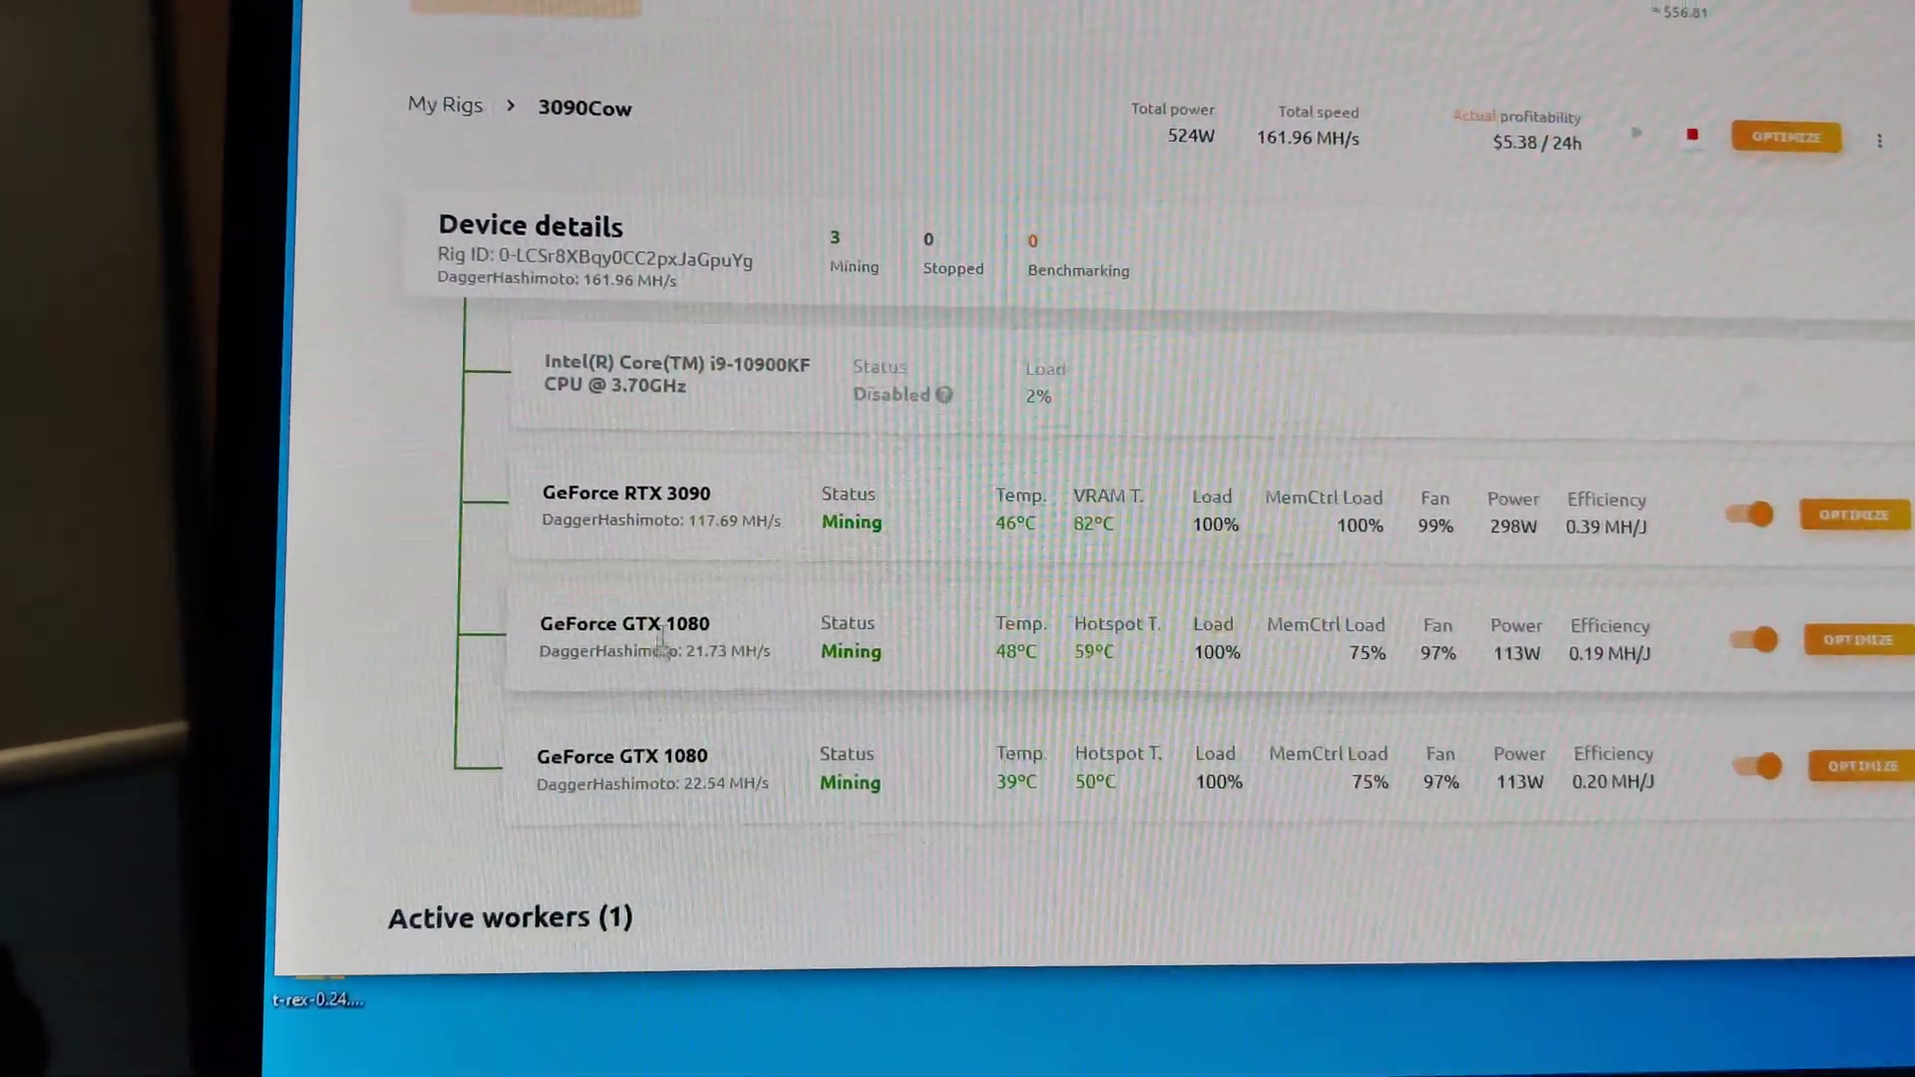
# Step: Raise the GTX 1080's power limit above 48% with the Afterburner Power Limit slider
pyautogui.scroll(-3)
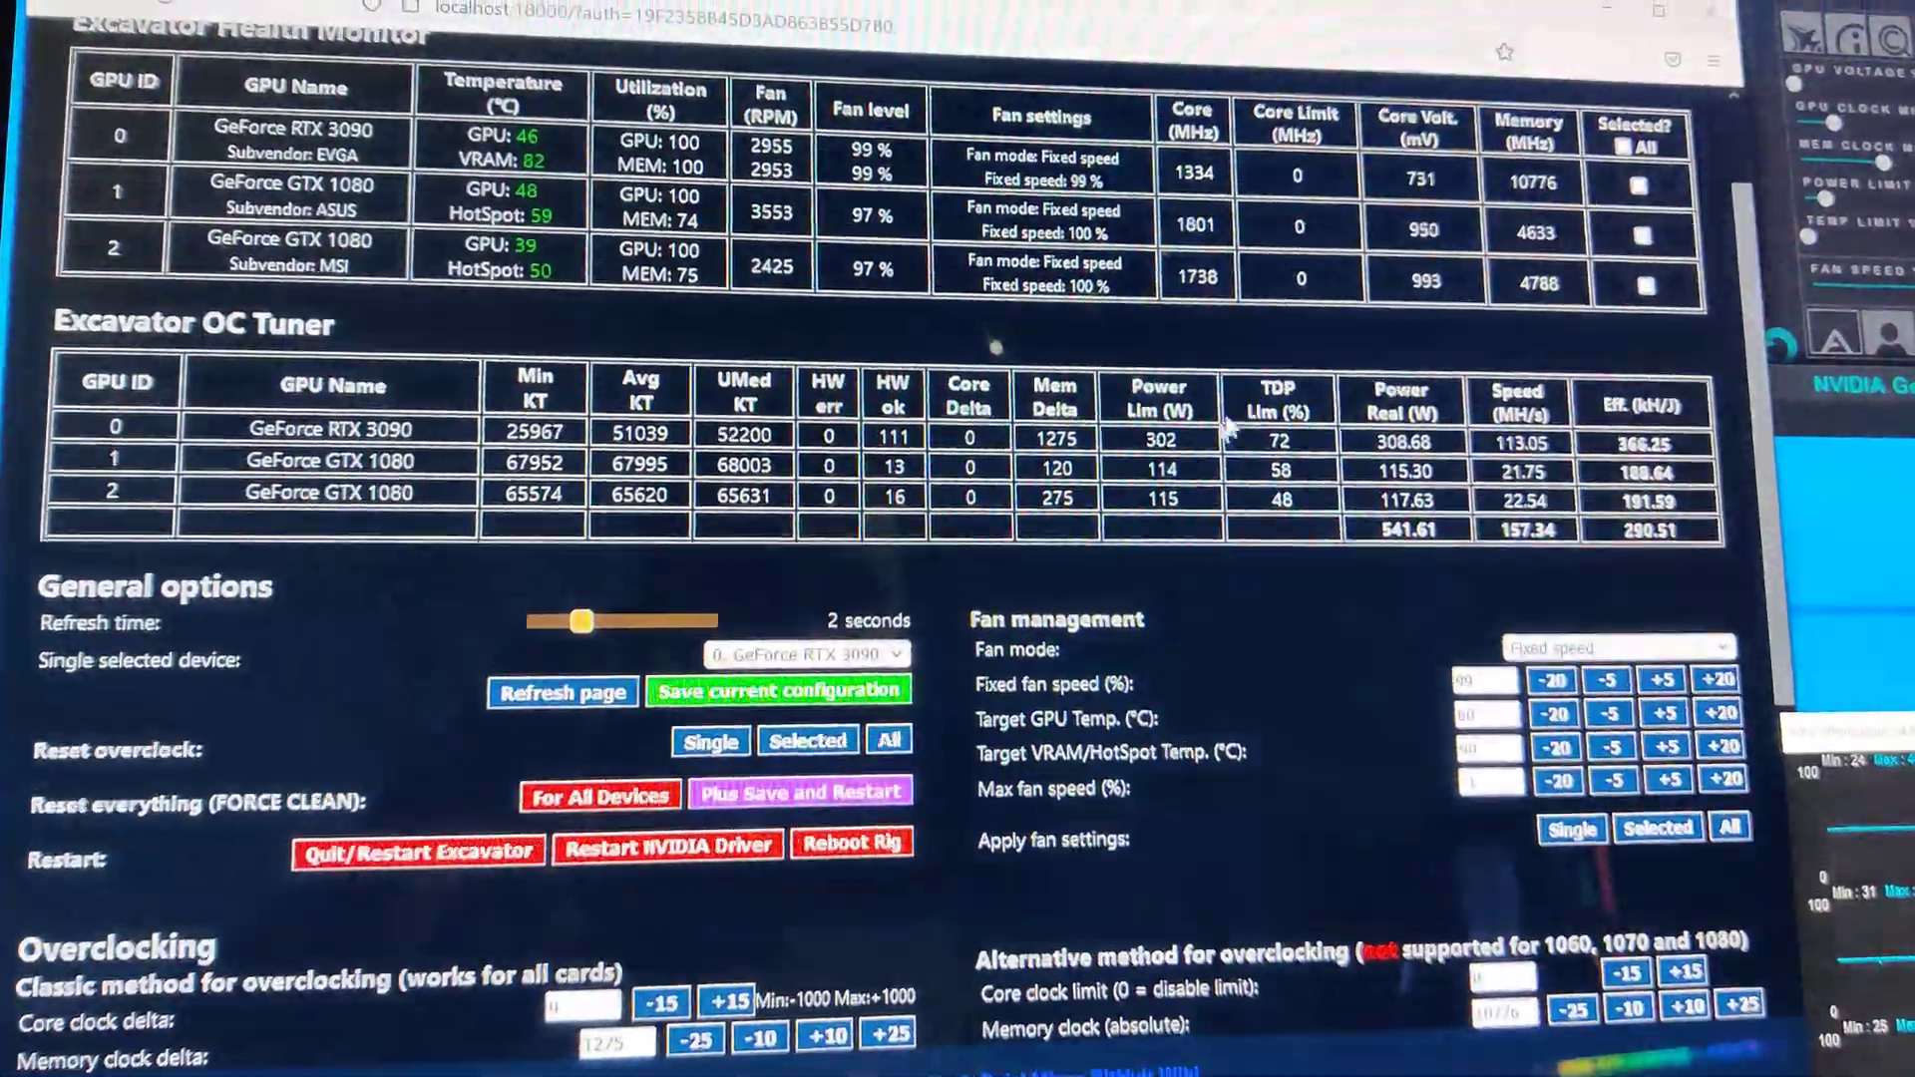
pyautogui.scroll(-3)
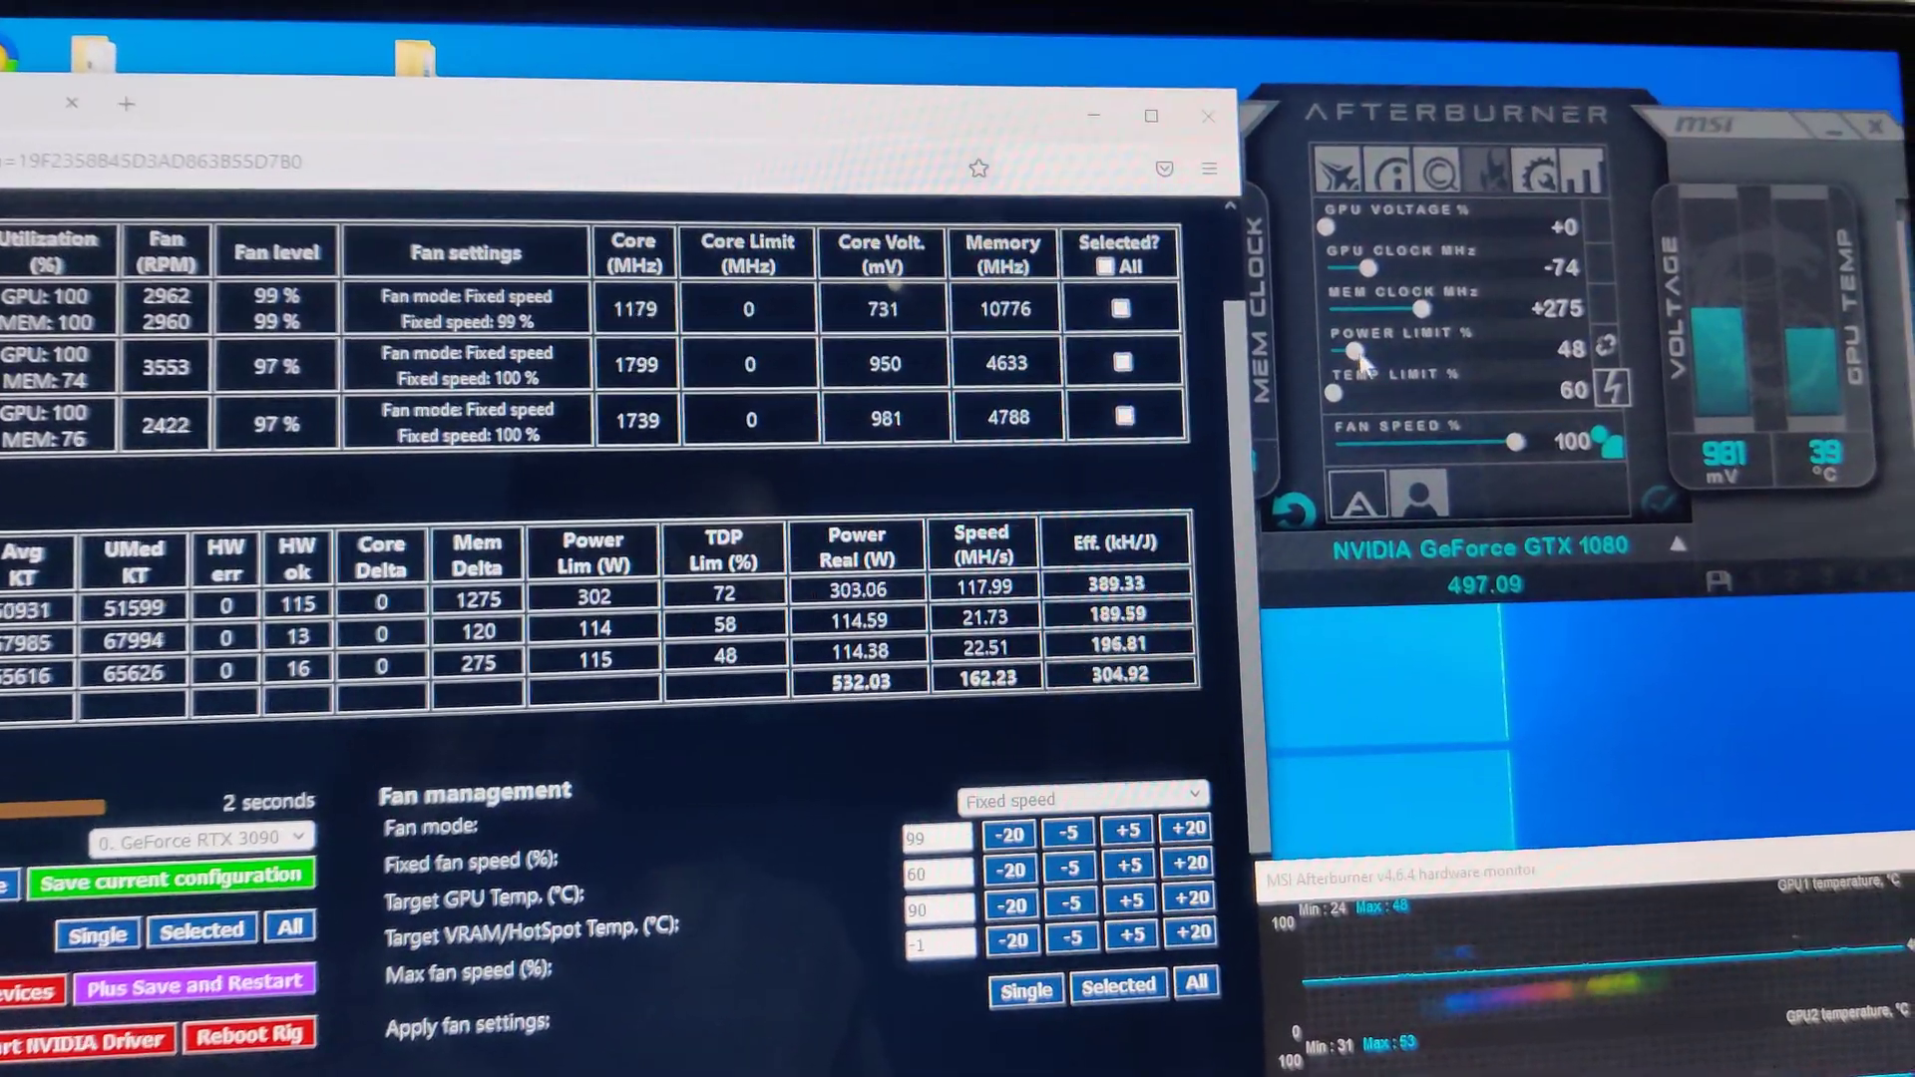
pyautogui.moveTo(1349, 370); pyautogui.dragTo(1447, 370)
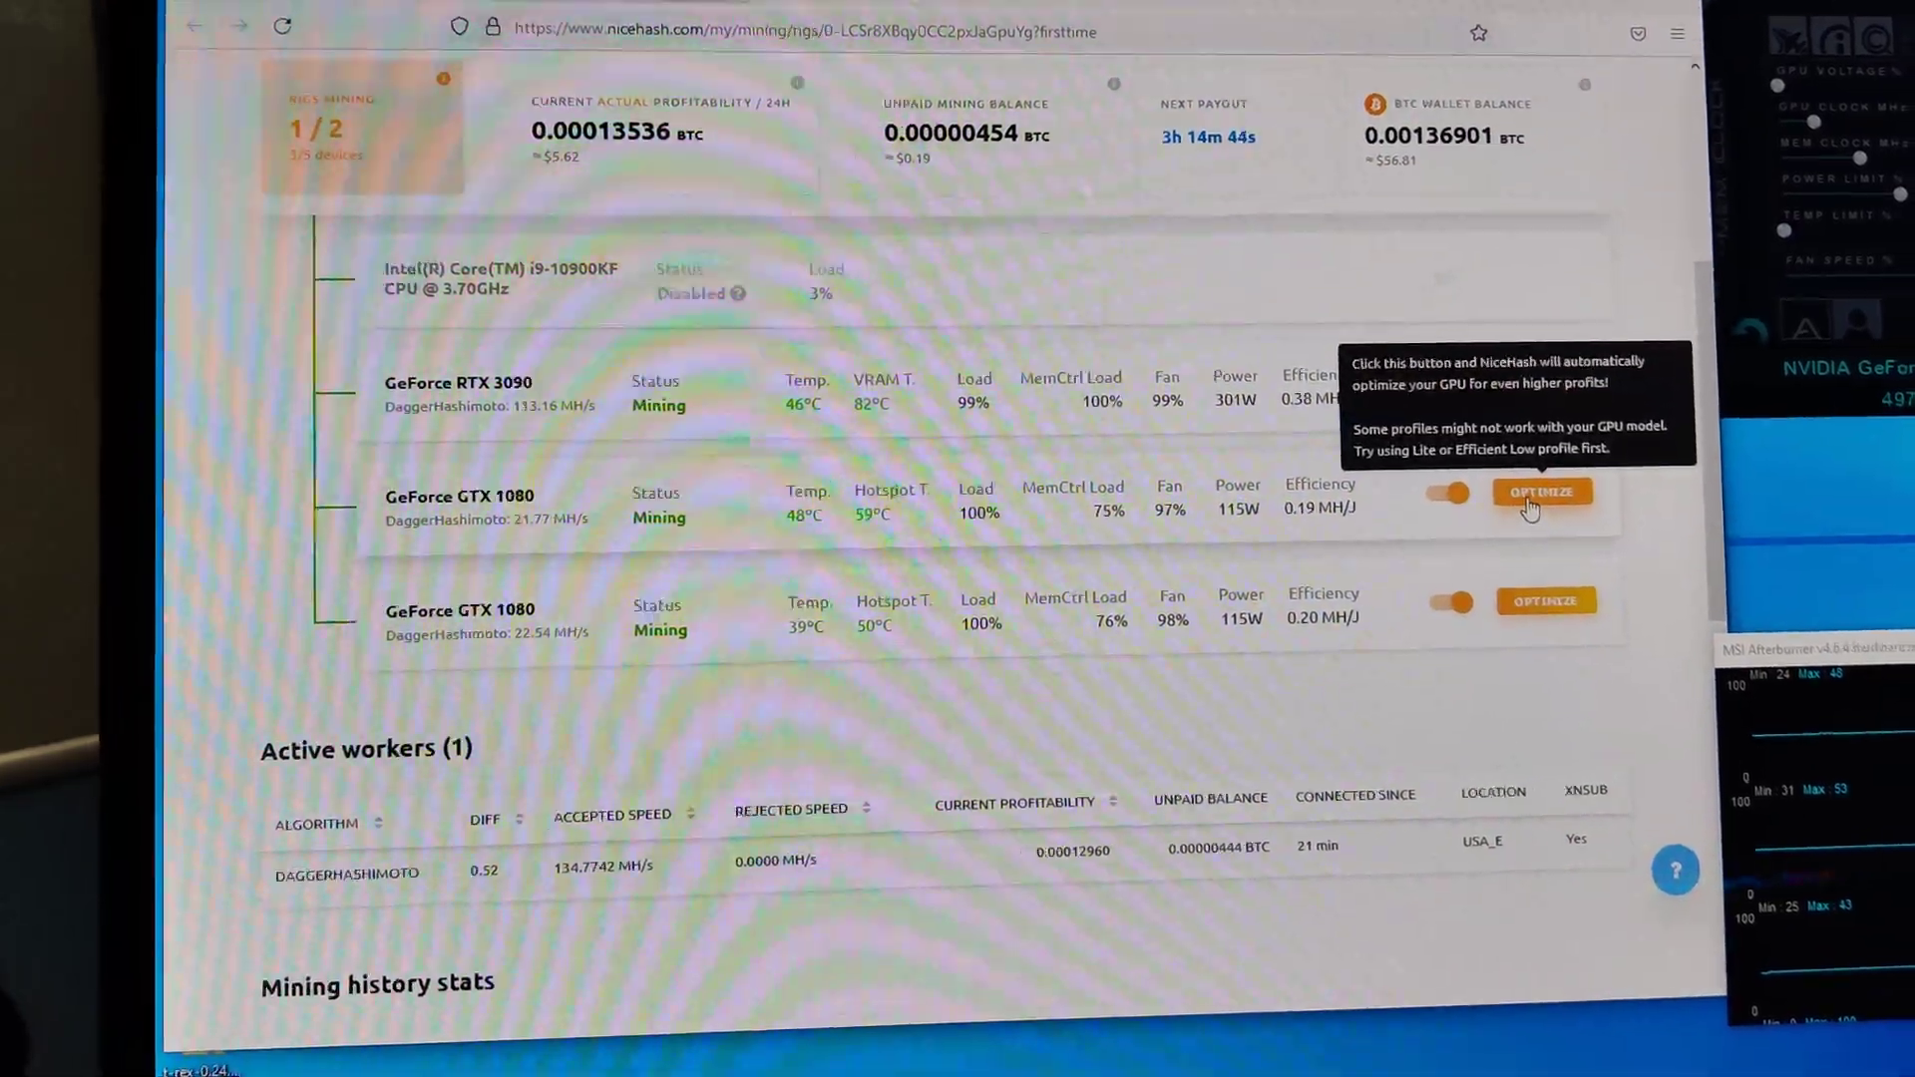
# Step: Start NiceHash optimization on the first GeForce GTX 1080, then return to the OC Tuner
pyautogui.click(1540, 491)
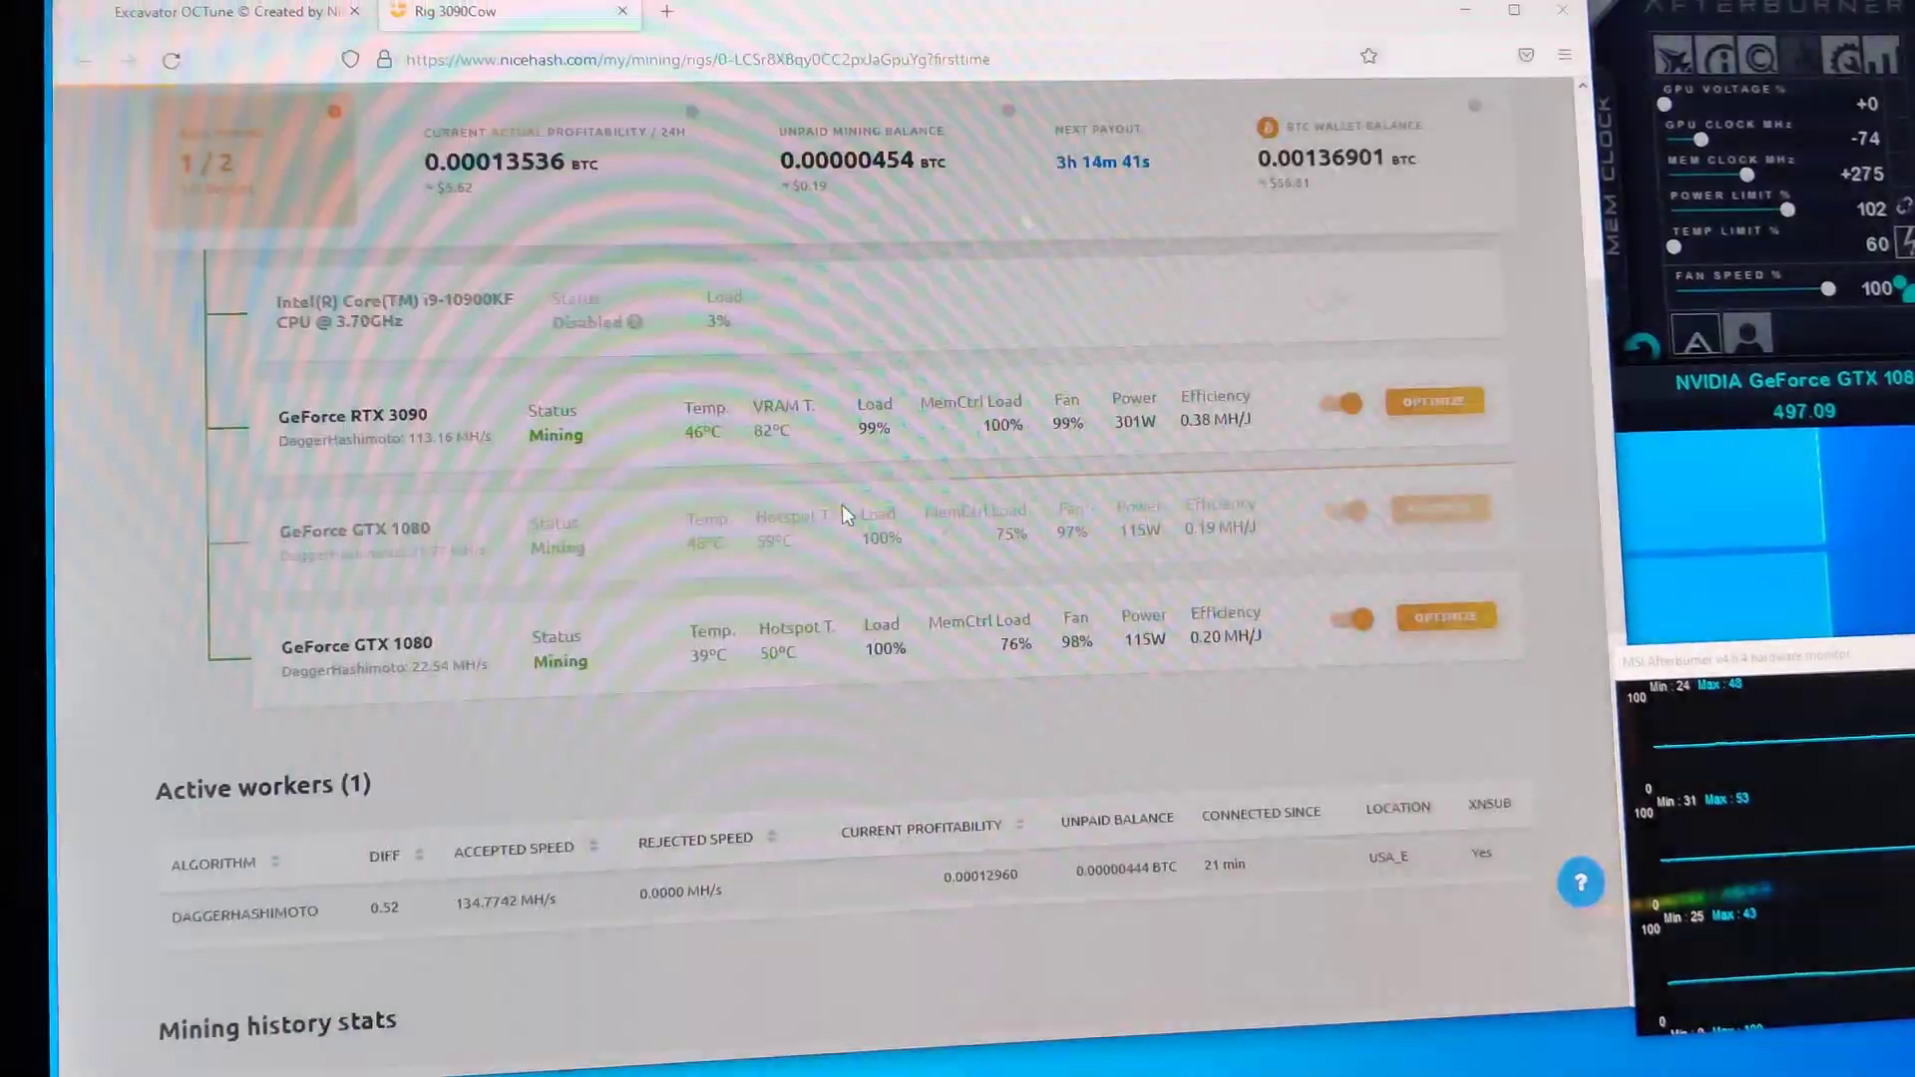
pyautogui.click(244, 21)
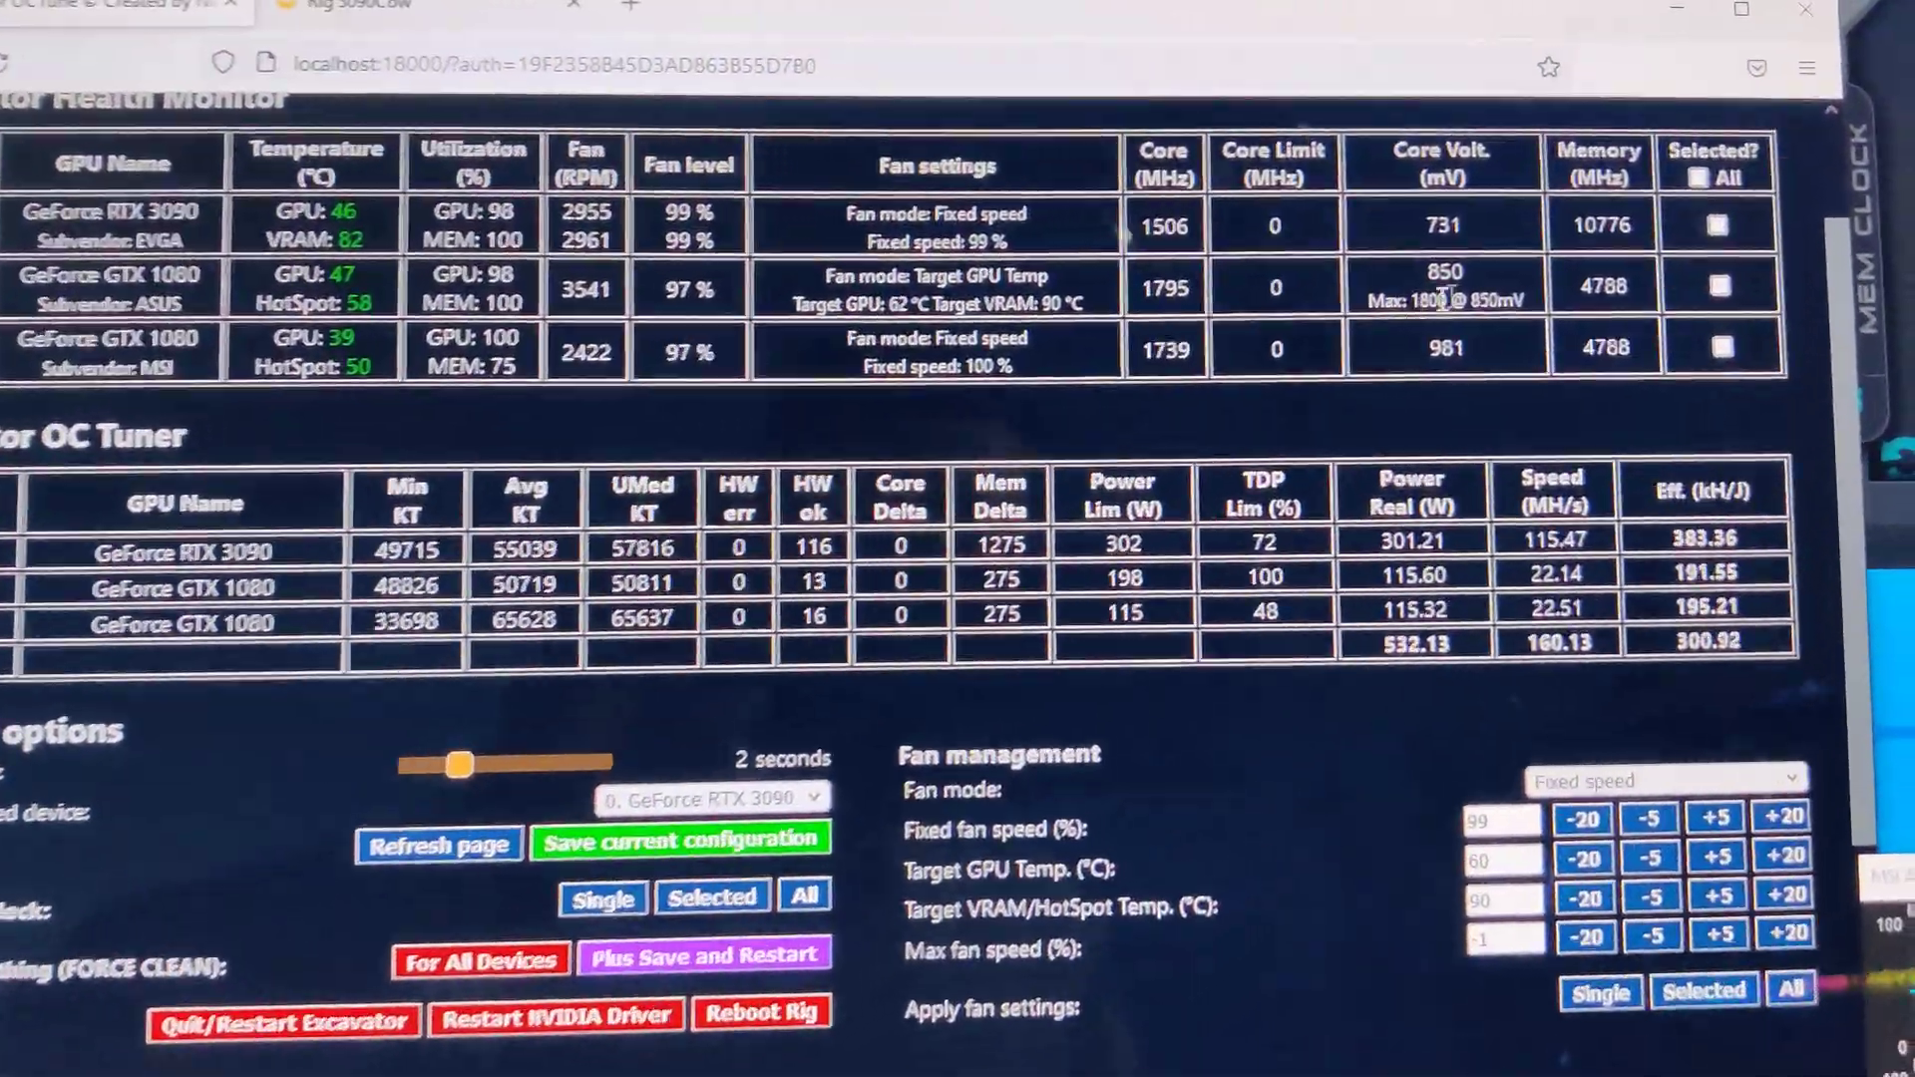
pyautogui.scroll(-3)
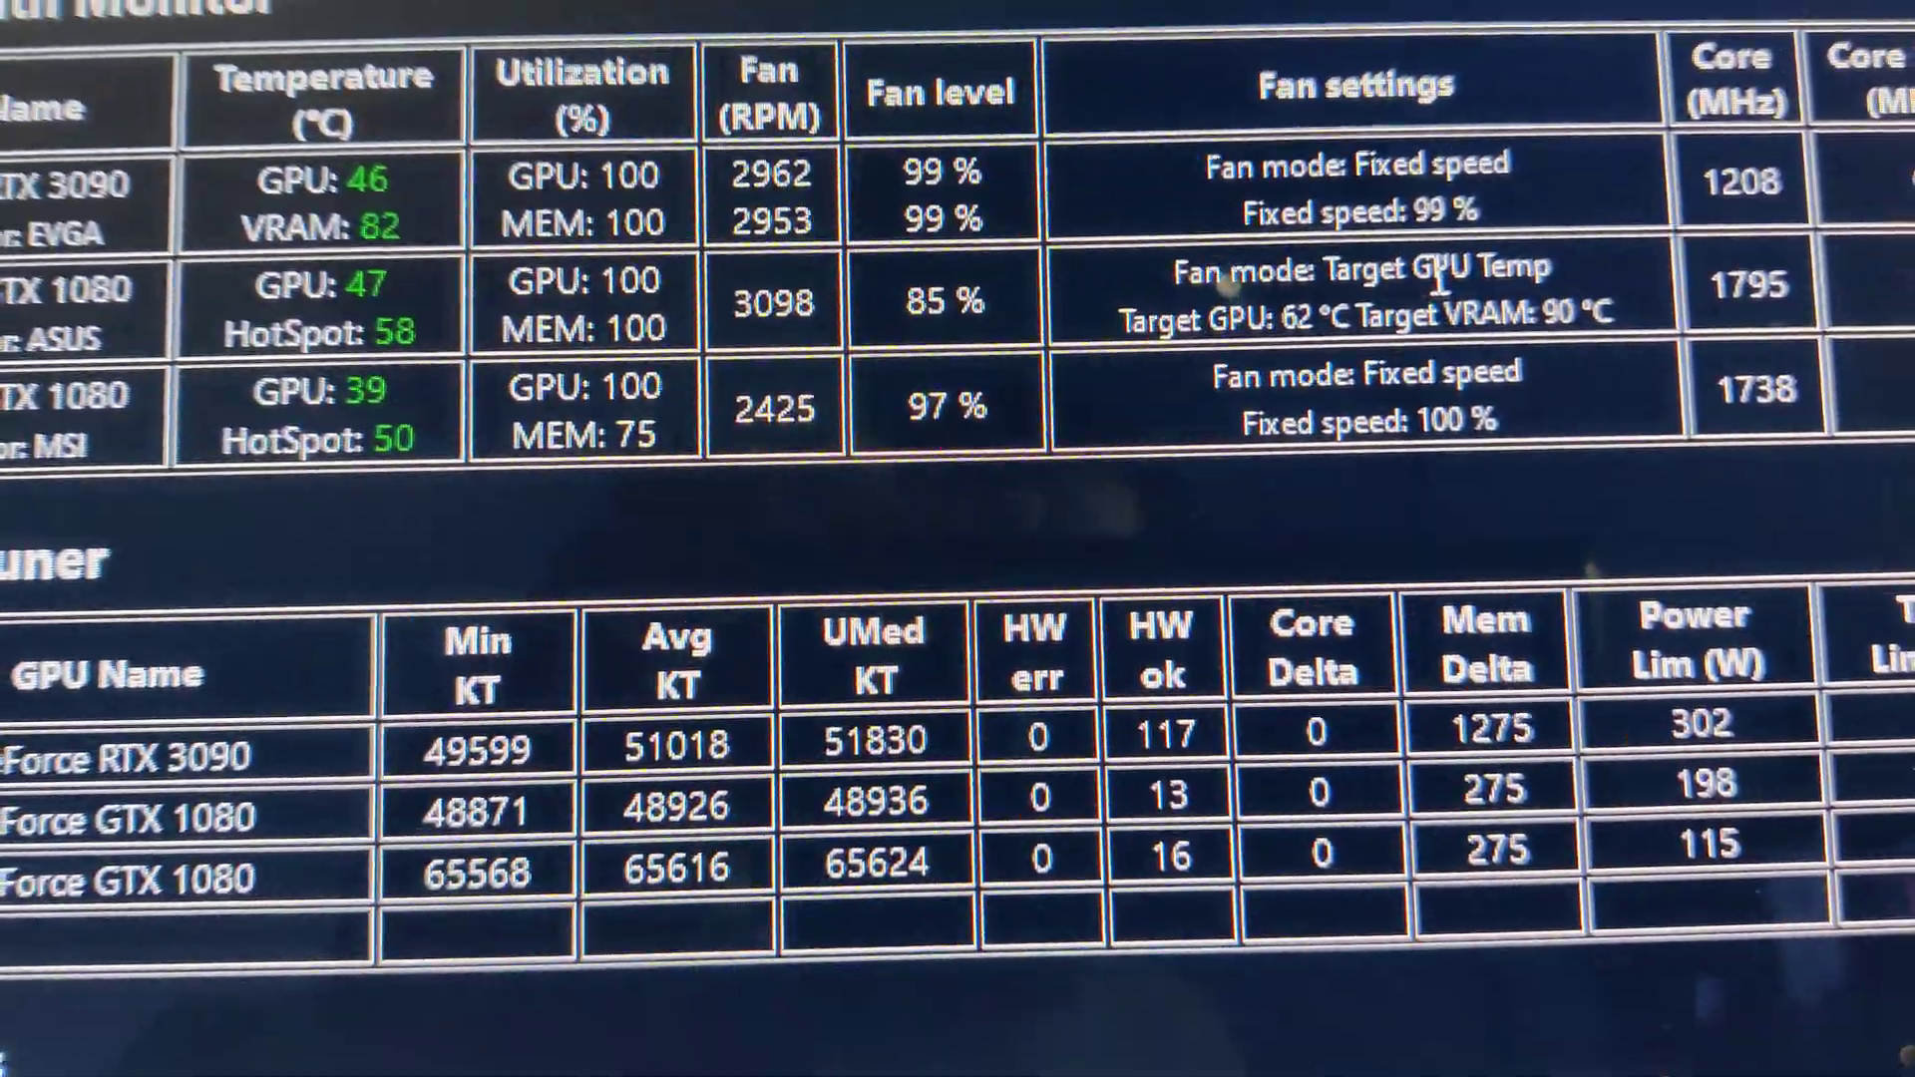
pyautogui.doubleClick(1289, 312)
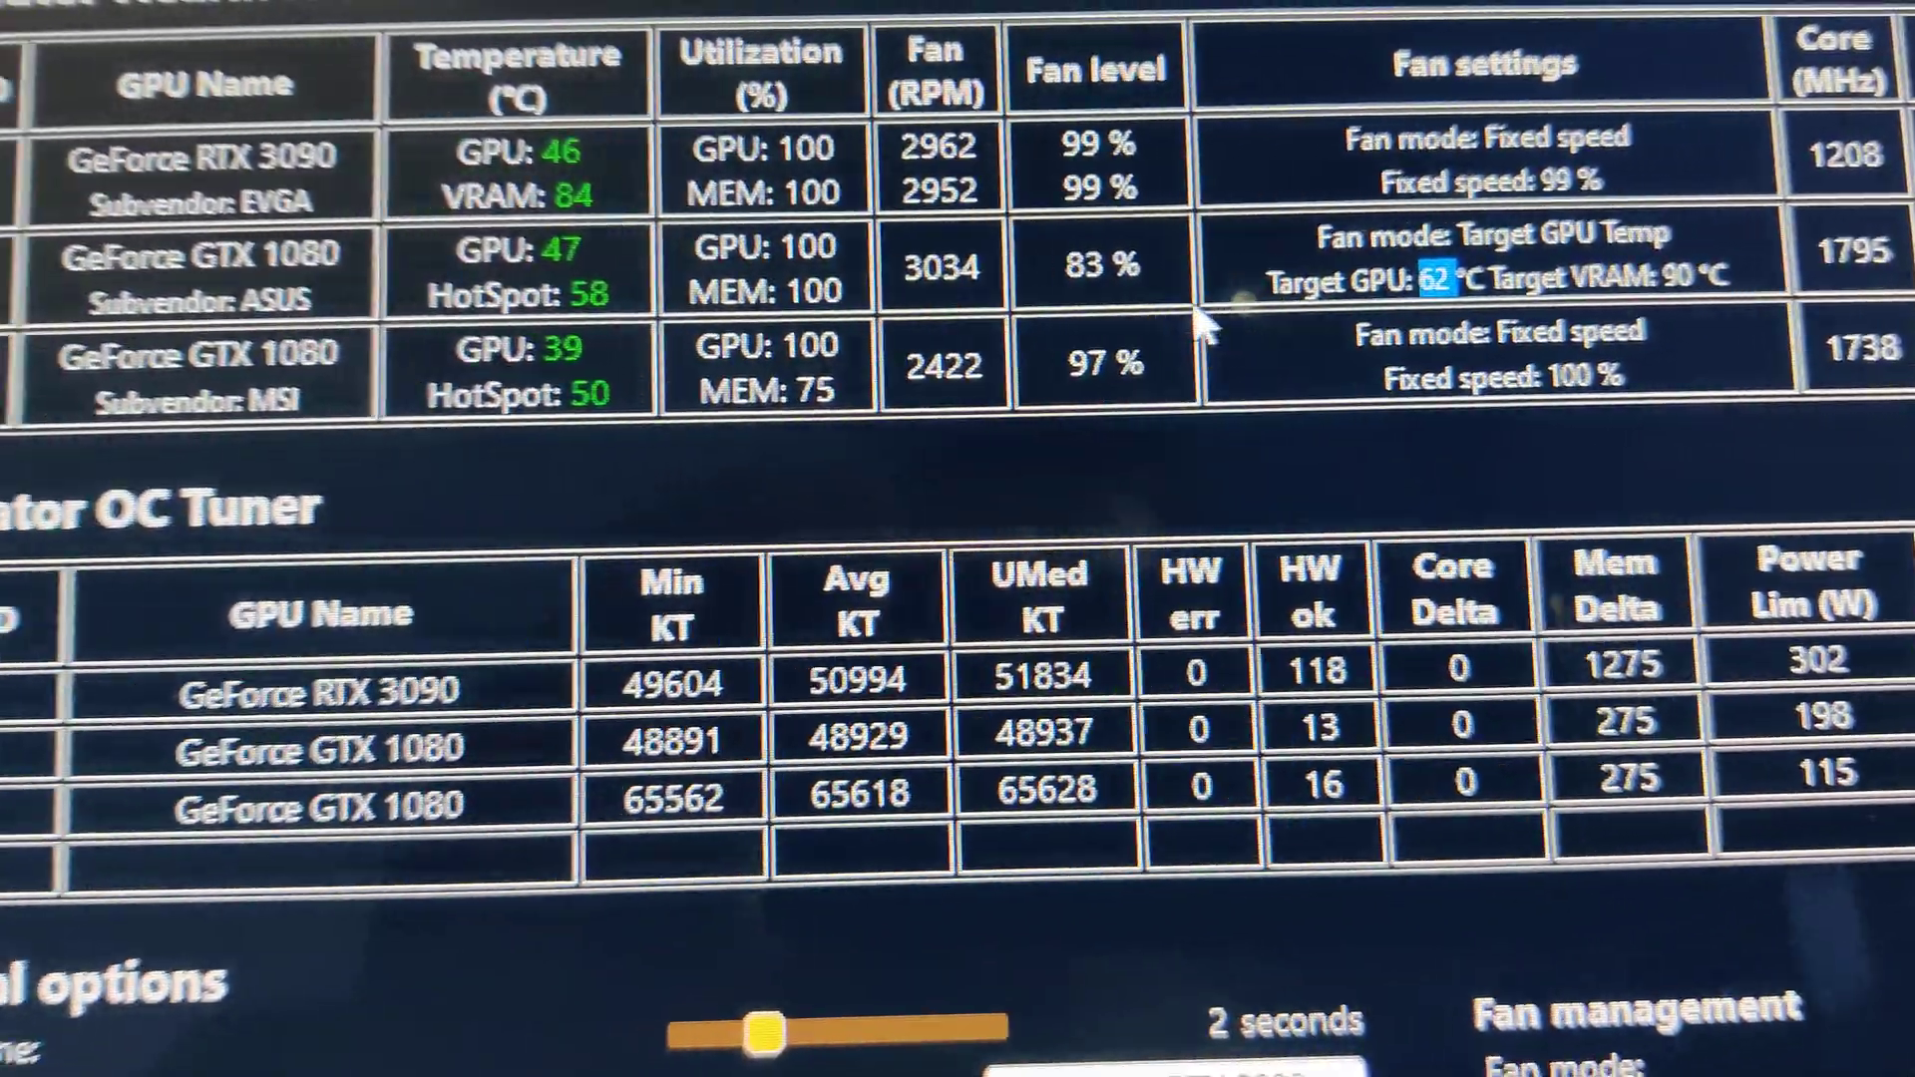
pyautogui.scroll(-3)
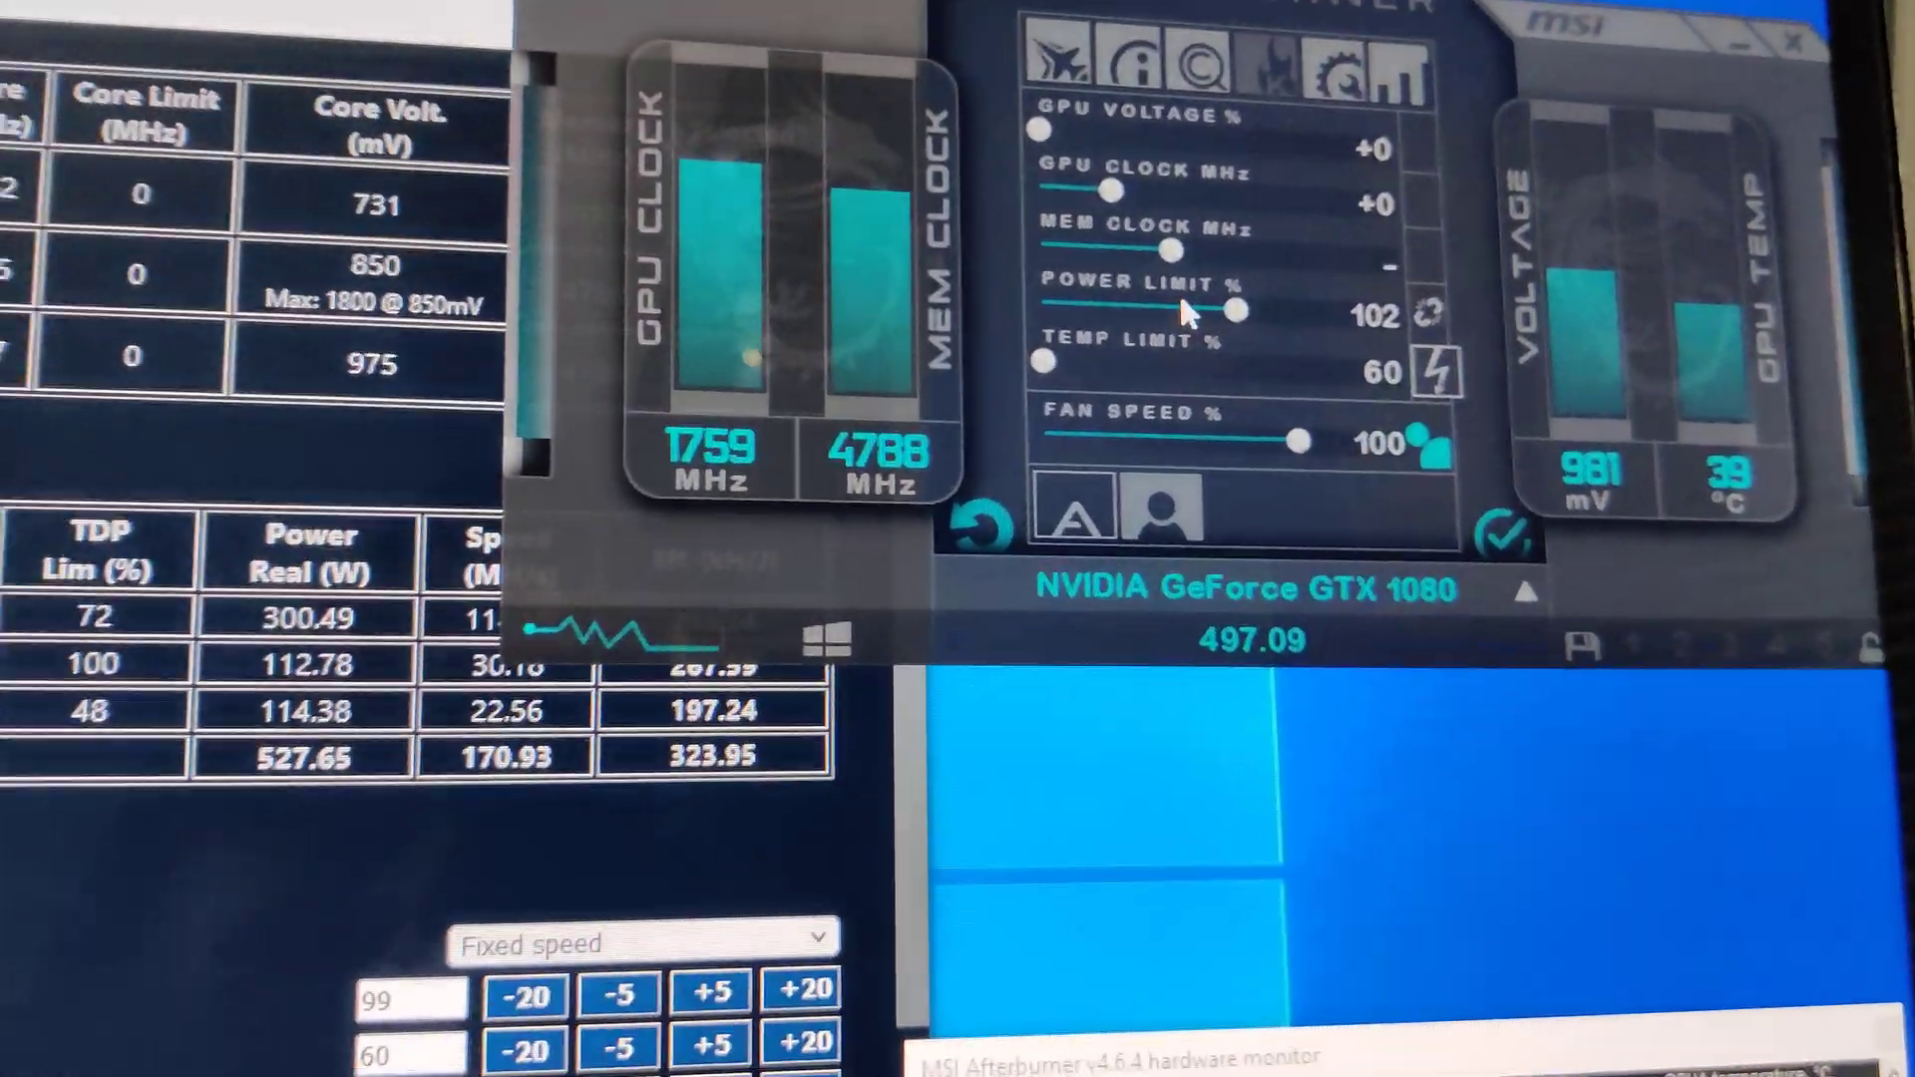
# Step: Drag MSI Afterburner's Power Limit slider to 102% for the GTX 1080
pyautogui.moveTo(1111, 267); pyautogui.dragTo(1179, 267)
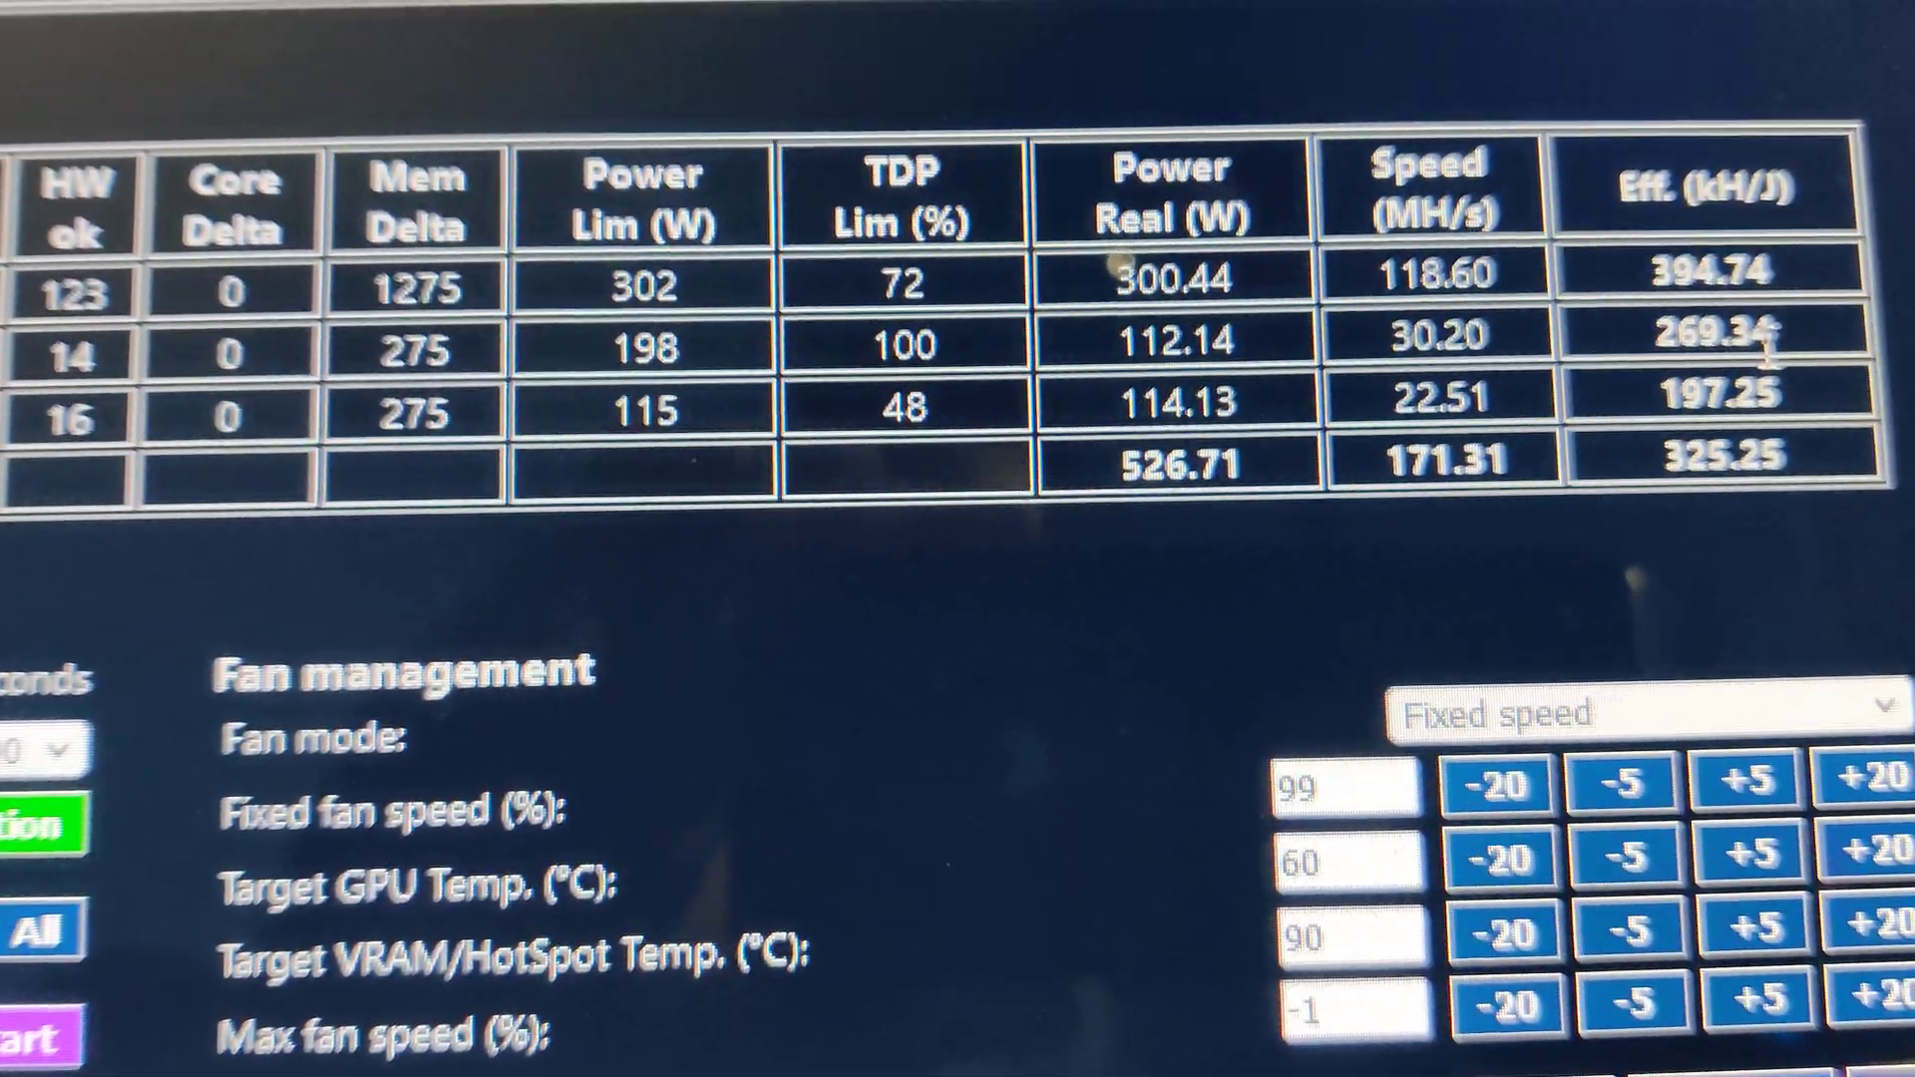
# Step: Confirm the MSI GTX 1080 reads 244 W, then raise the fan speed from 46%
pyautogui.scroll(-3)
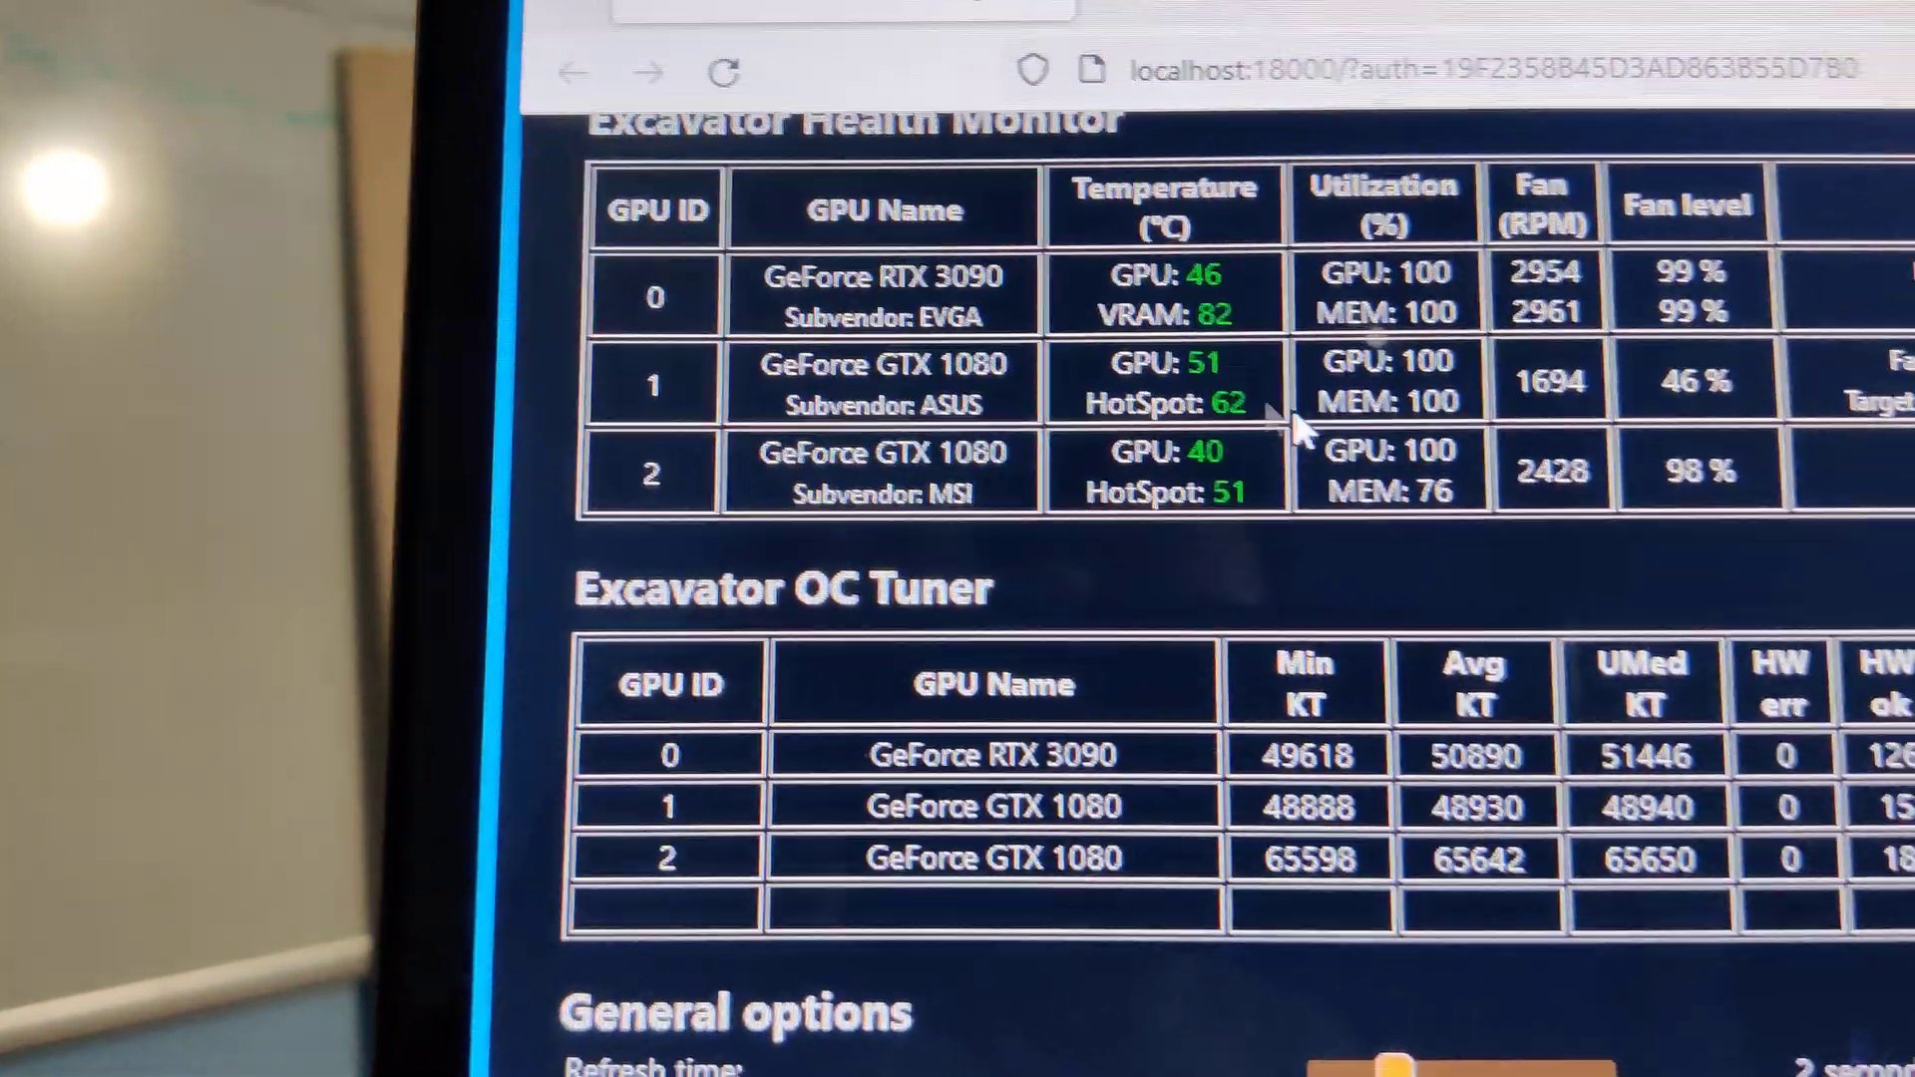
pyautogui.scroll(-3)
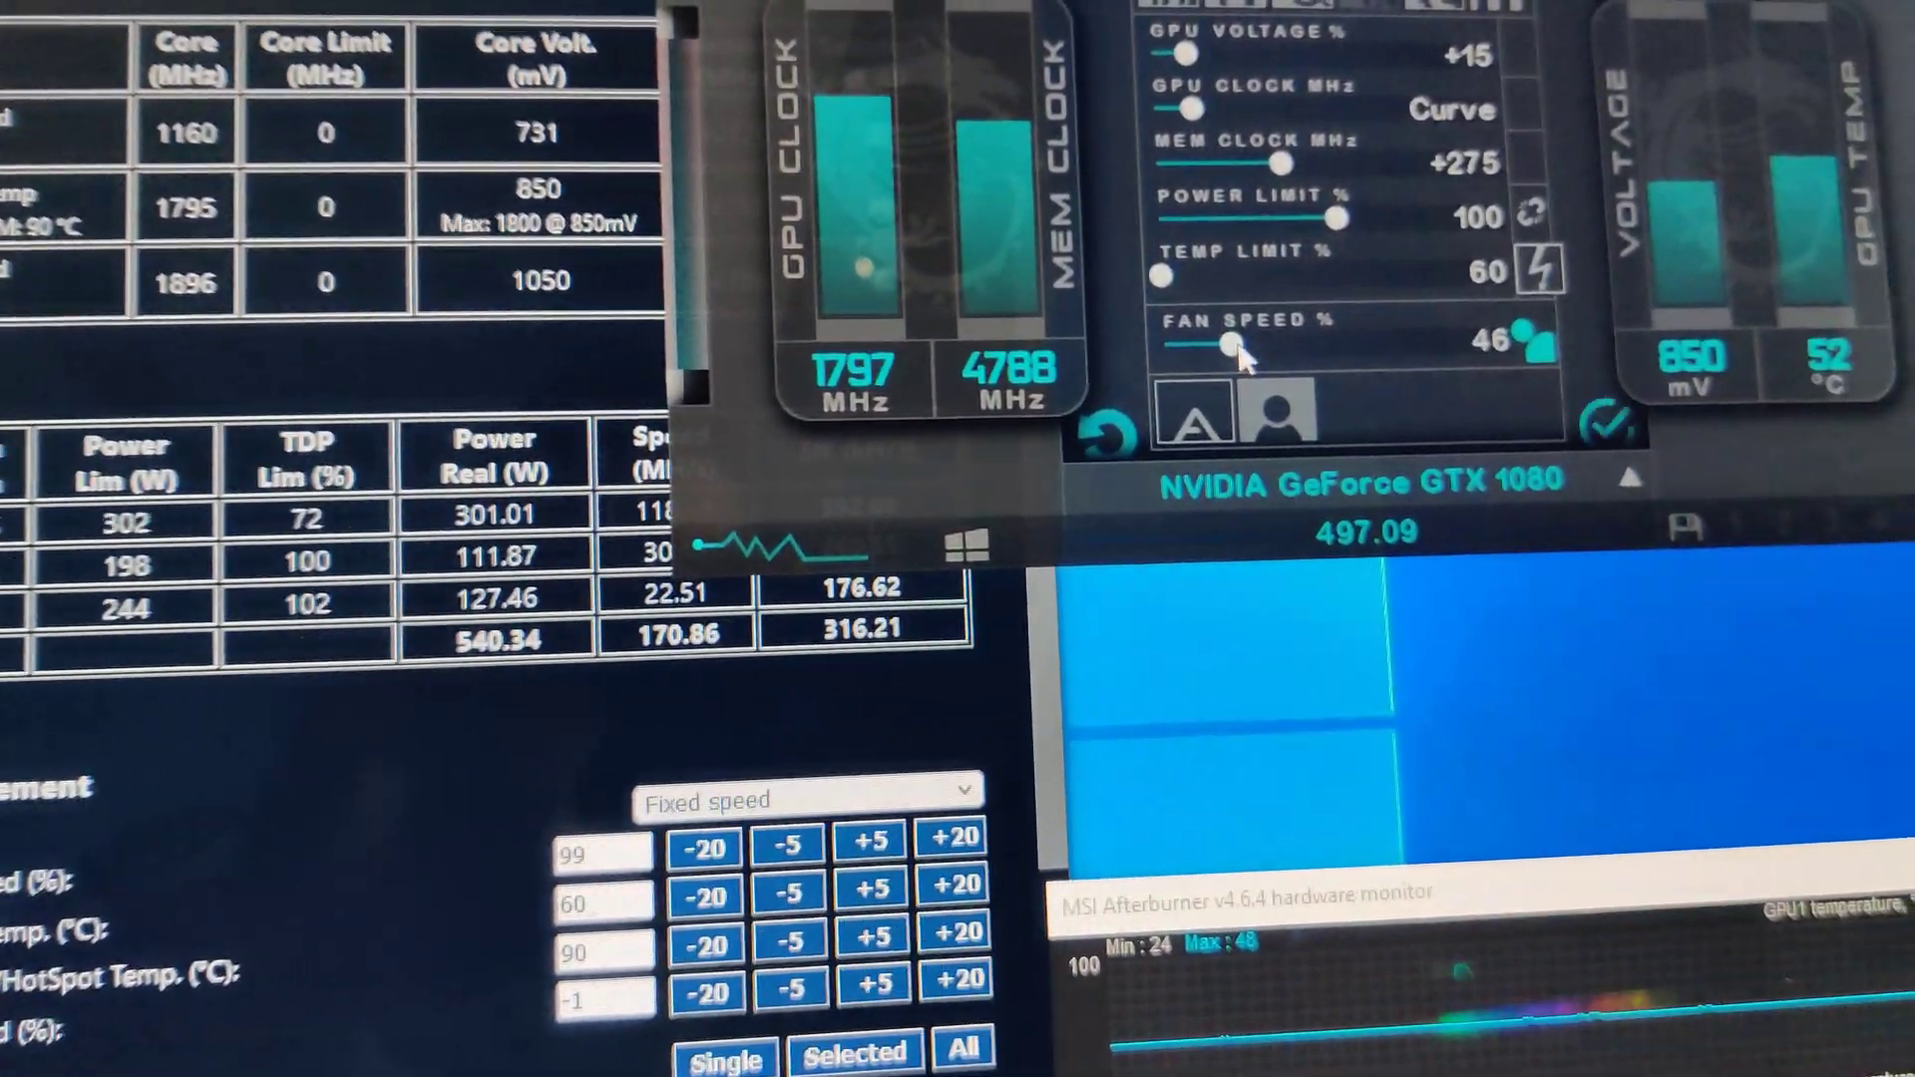
pyautogui.moveTo(1221, 328); pyautogui.dragTo(1399, 325)
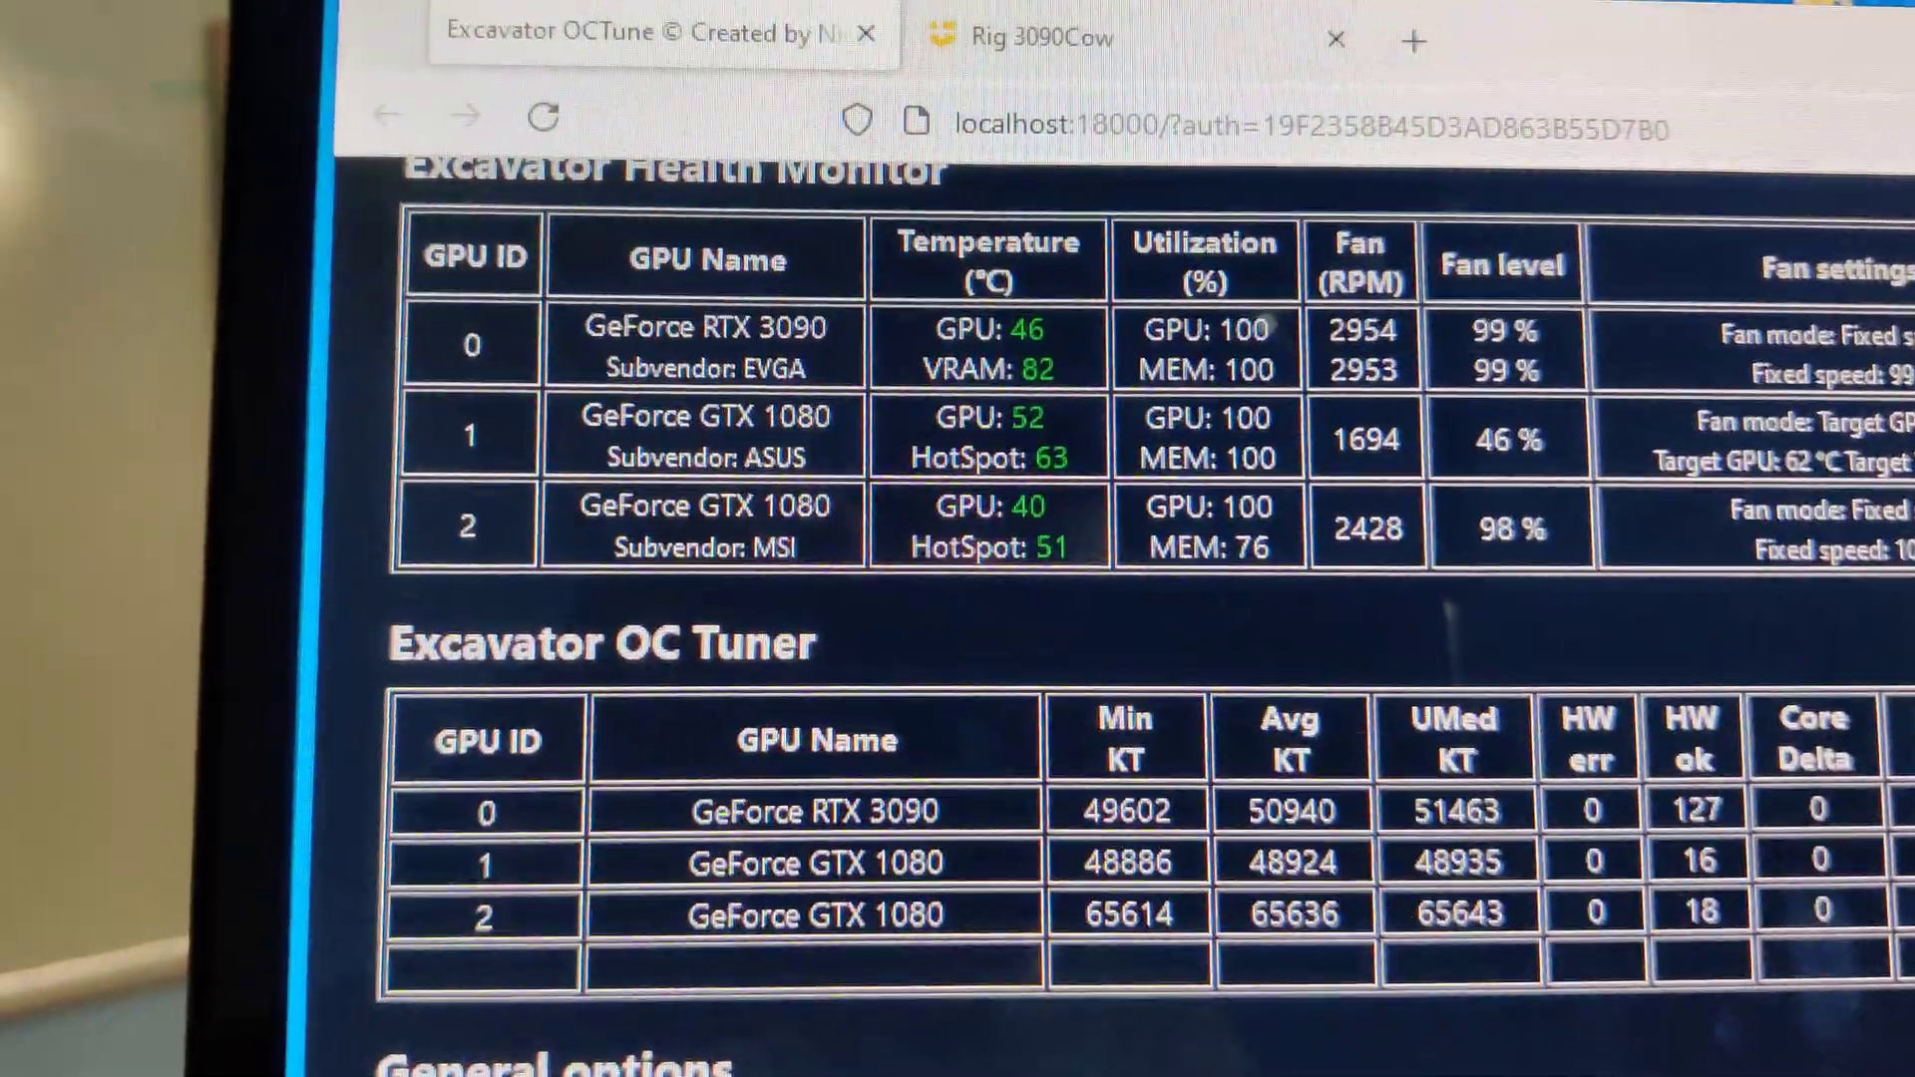
# Step: Keep fan mode at fixed speed and select '1. GeForce GTX 1080' as the single device
pyautogui.scroll(-3)
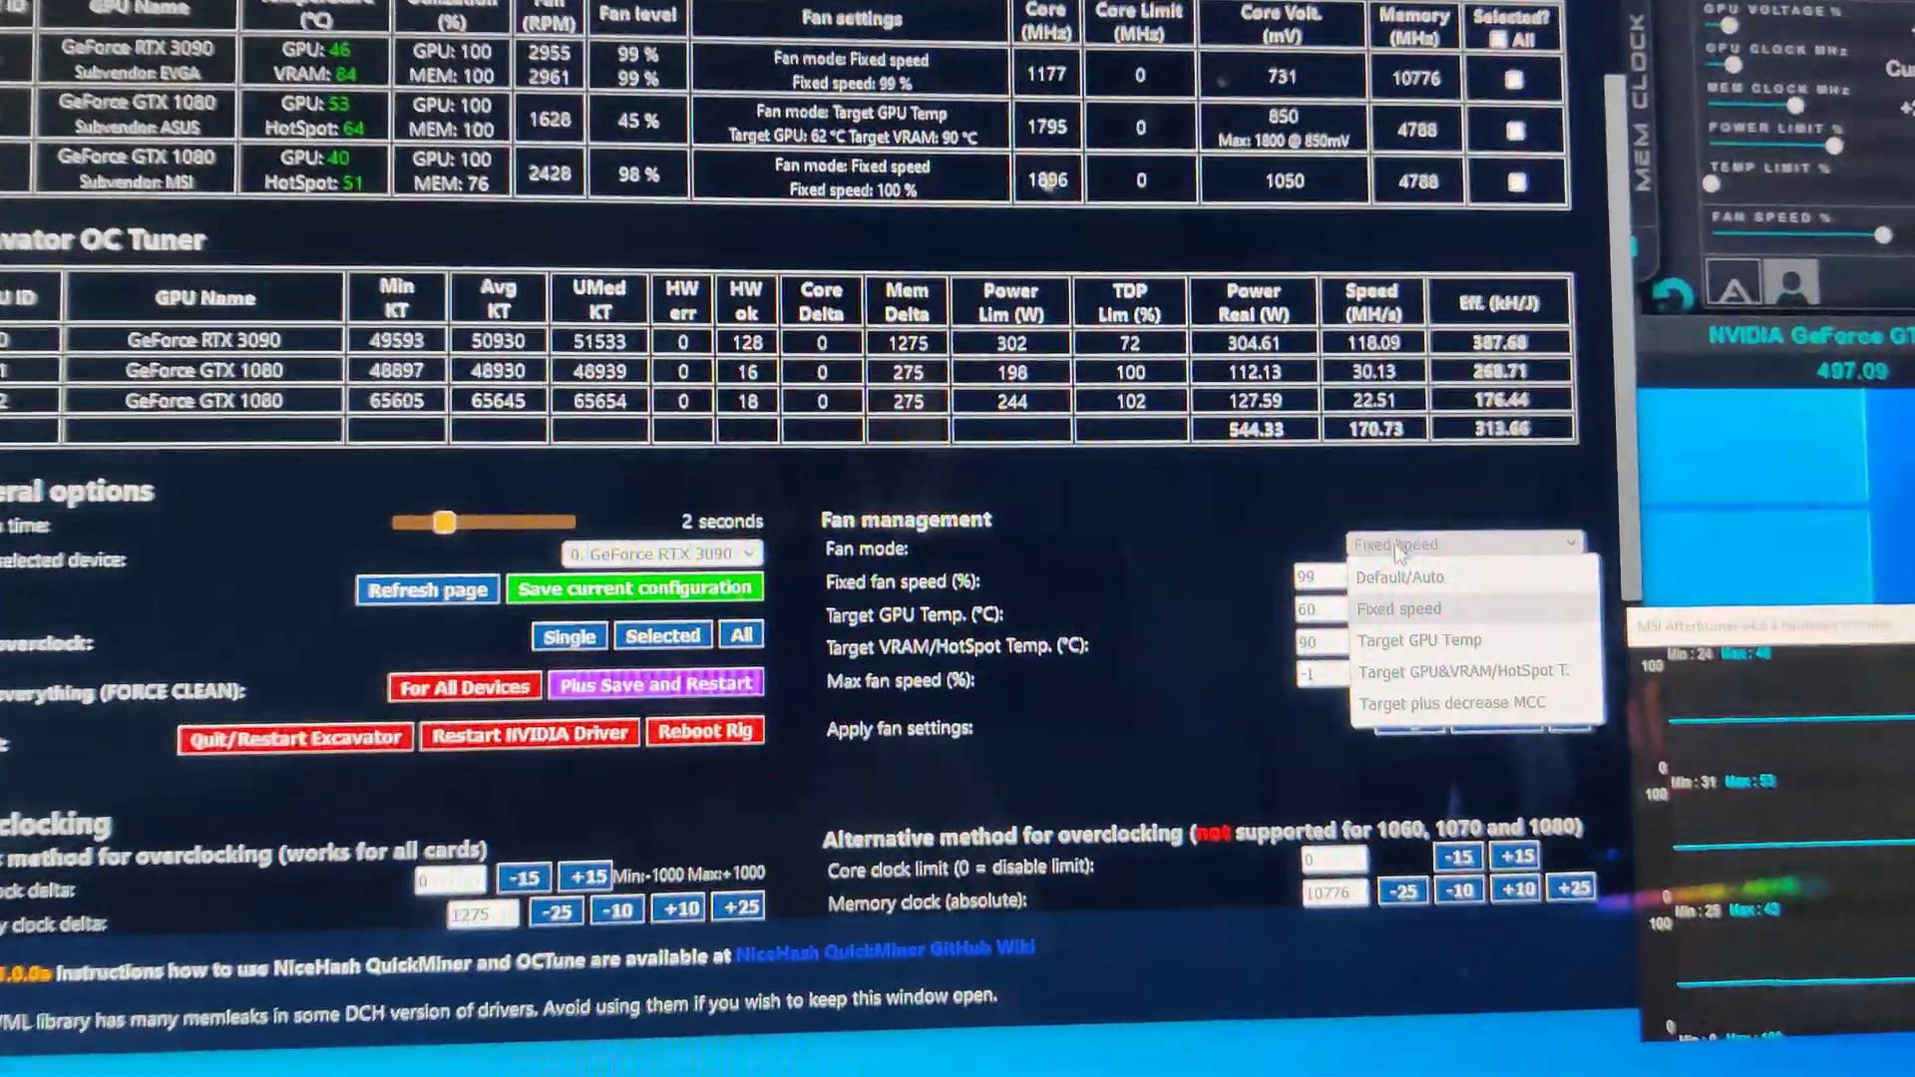
pyautogui.click(1399, 608)
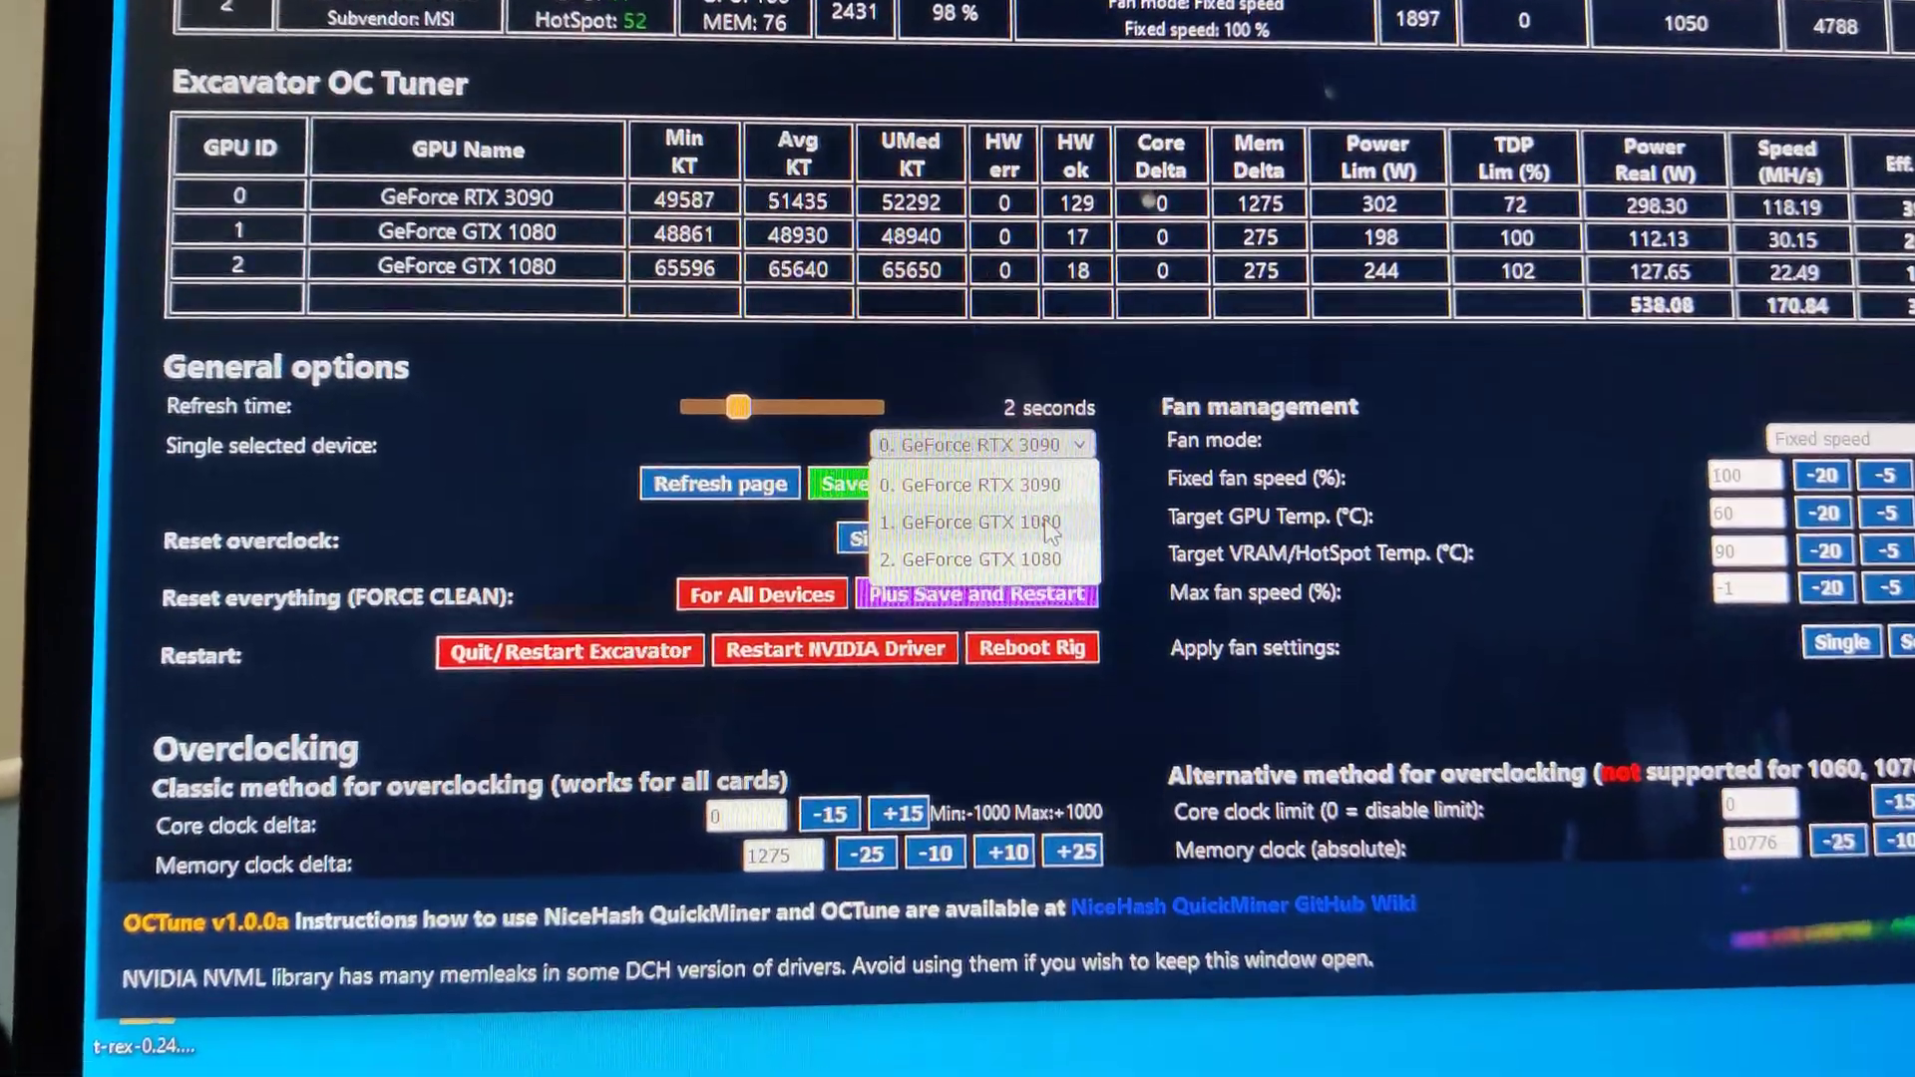
pyautogui.click(969, 522)
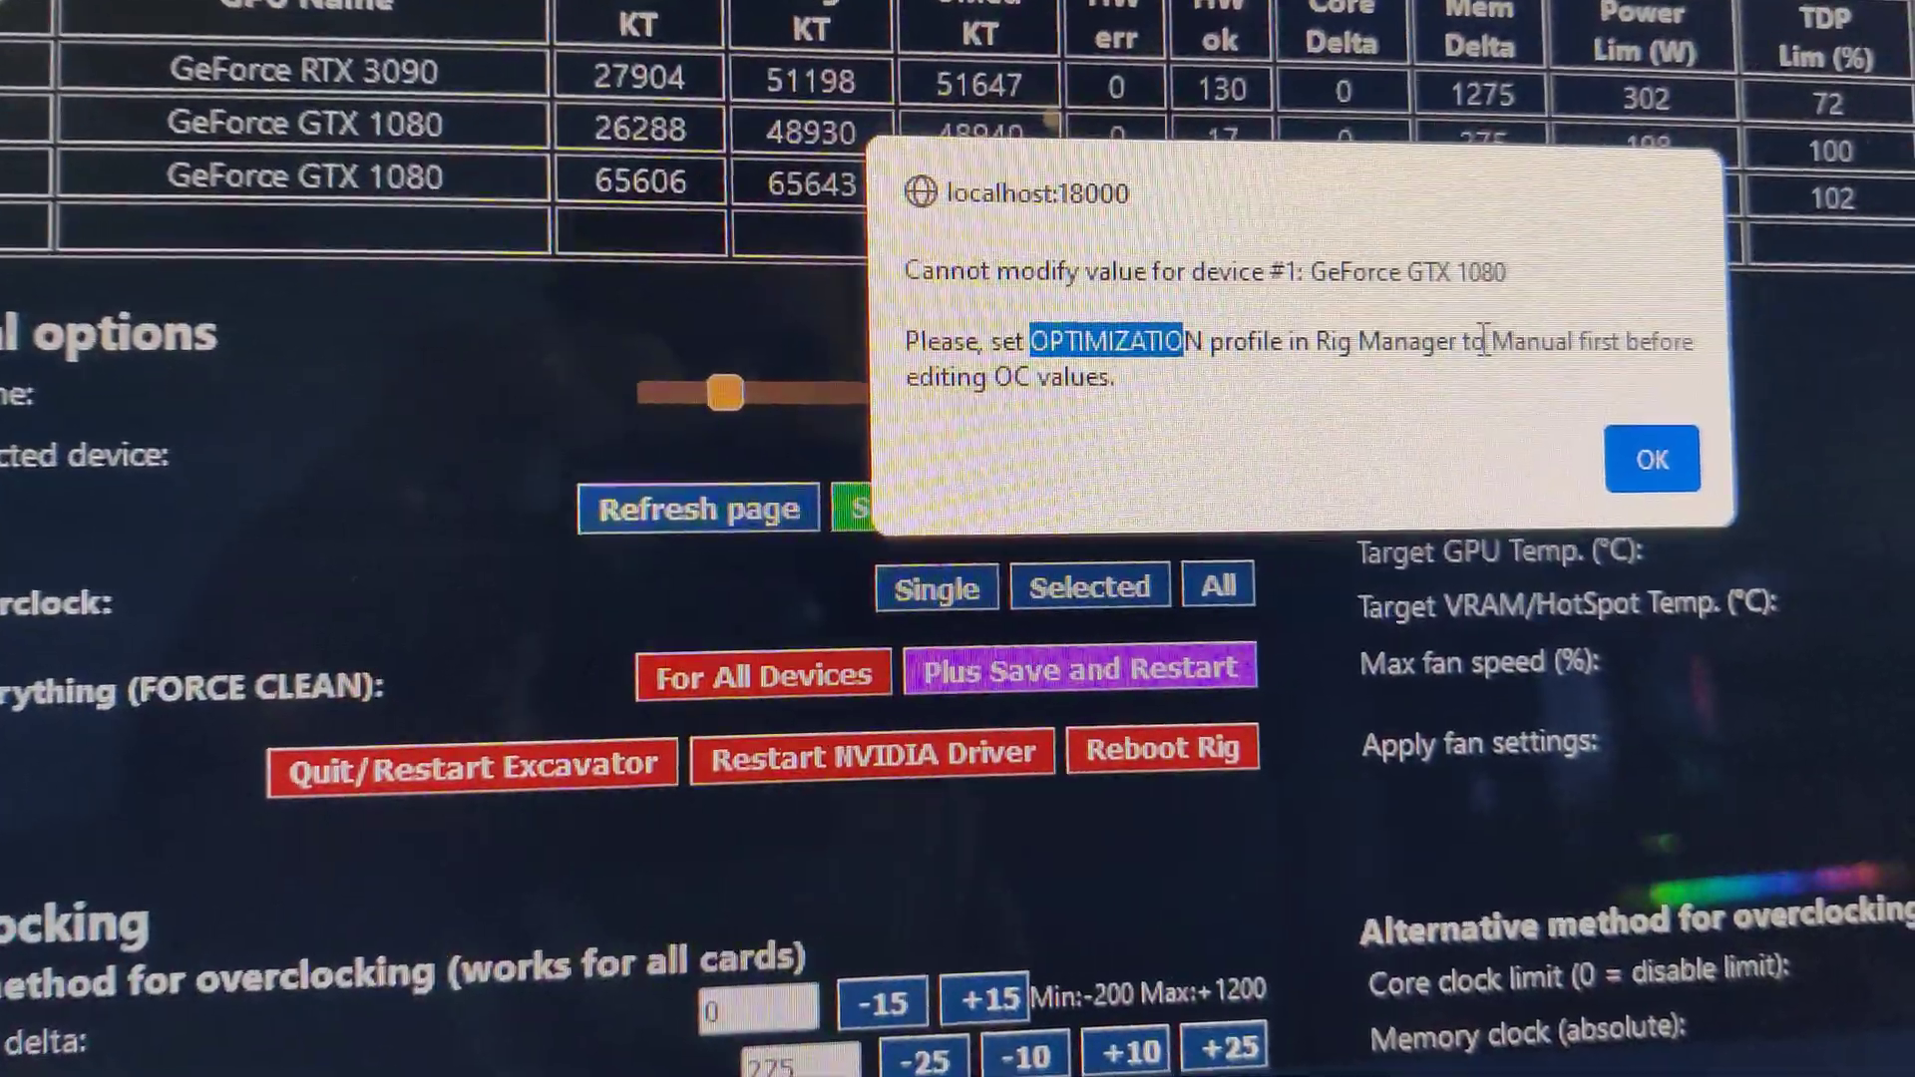
pyautogui.click(1652, 459)
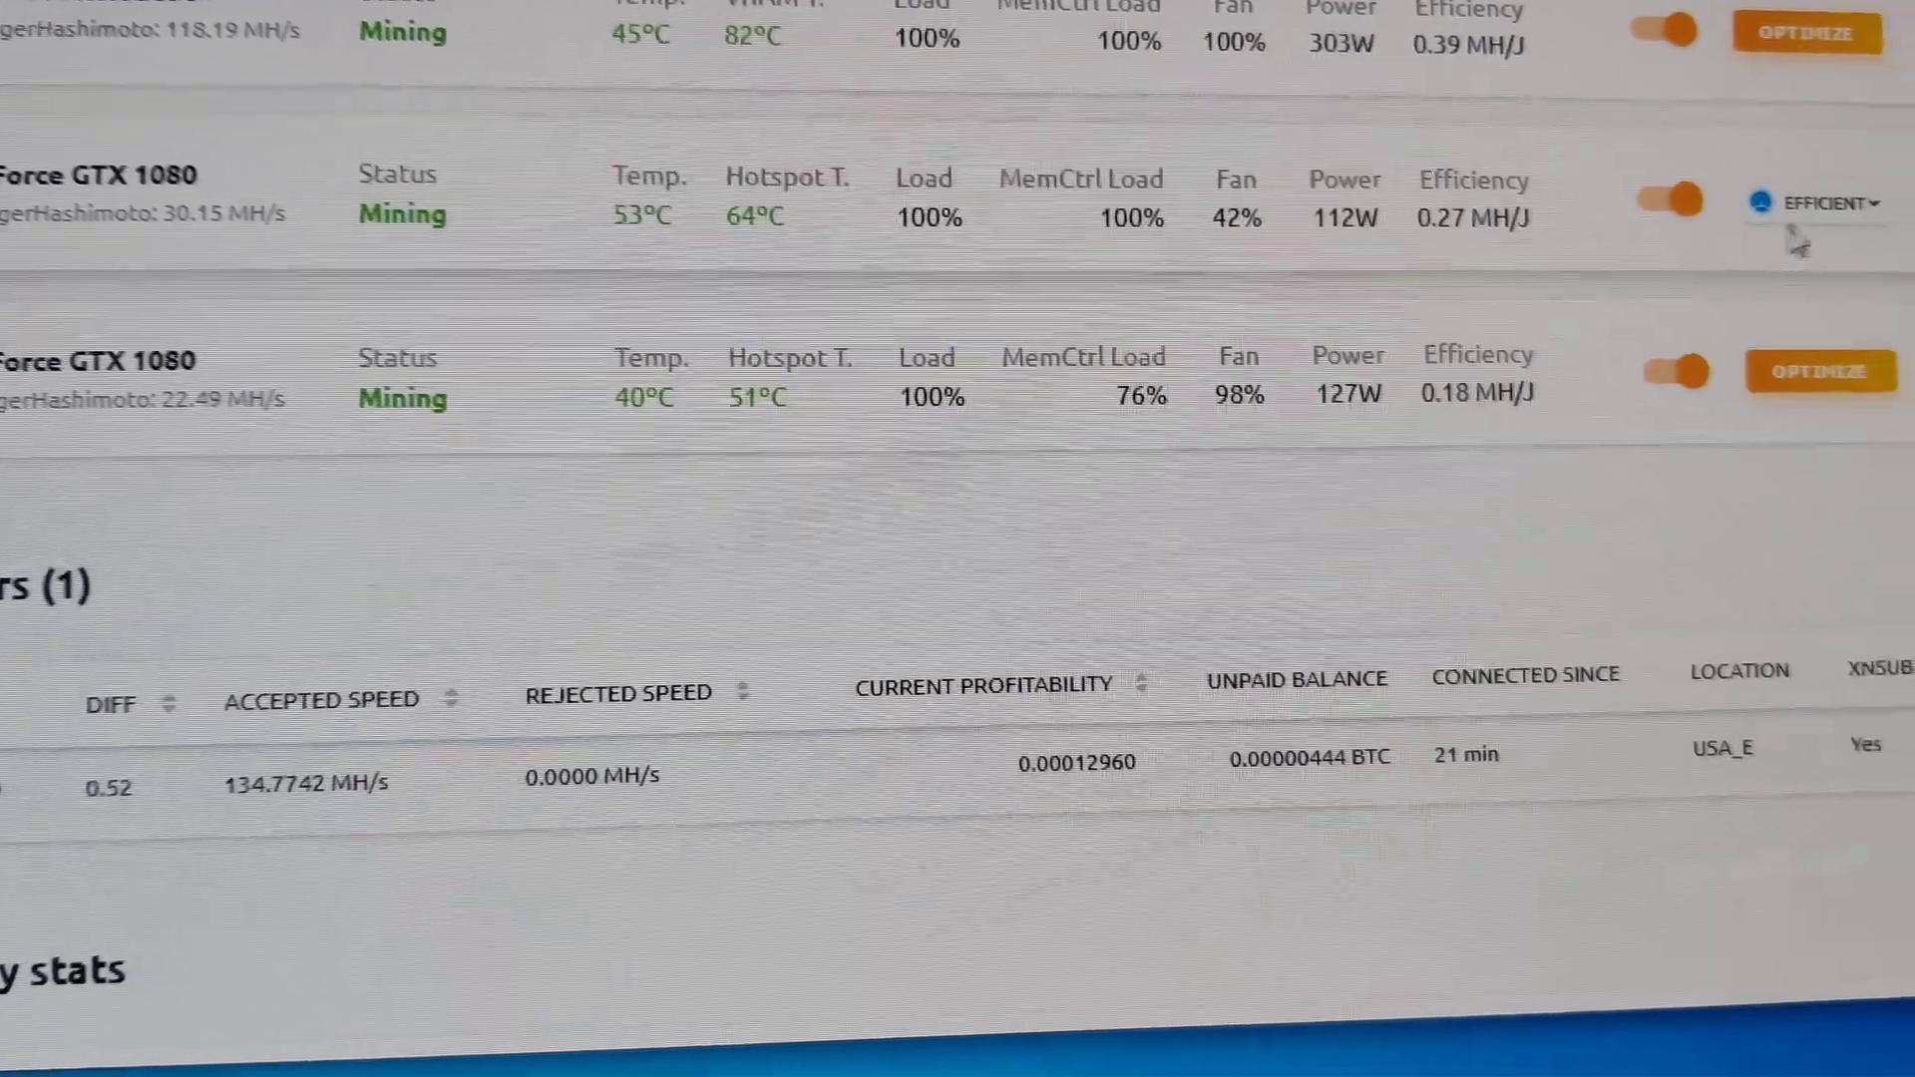
# Step: Open the first GTX 1080's EFFICIENT optimization profile dropdown in Rig Manager
pyautogui.click(1818, 202)
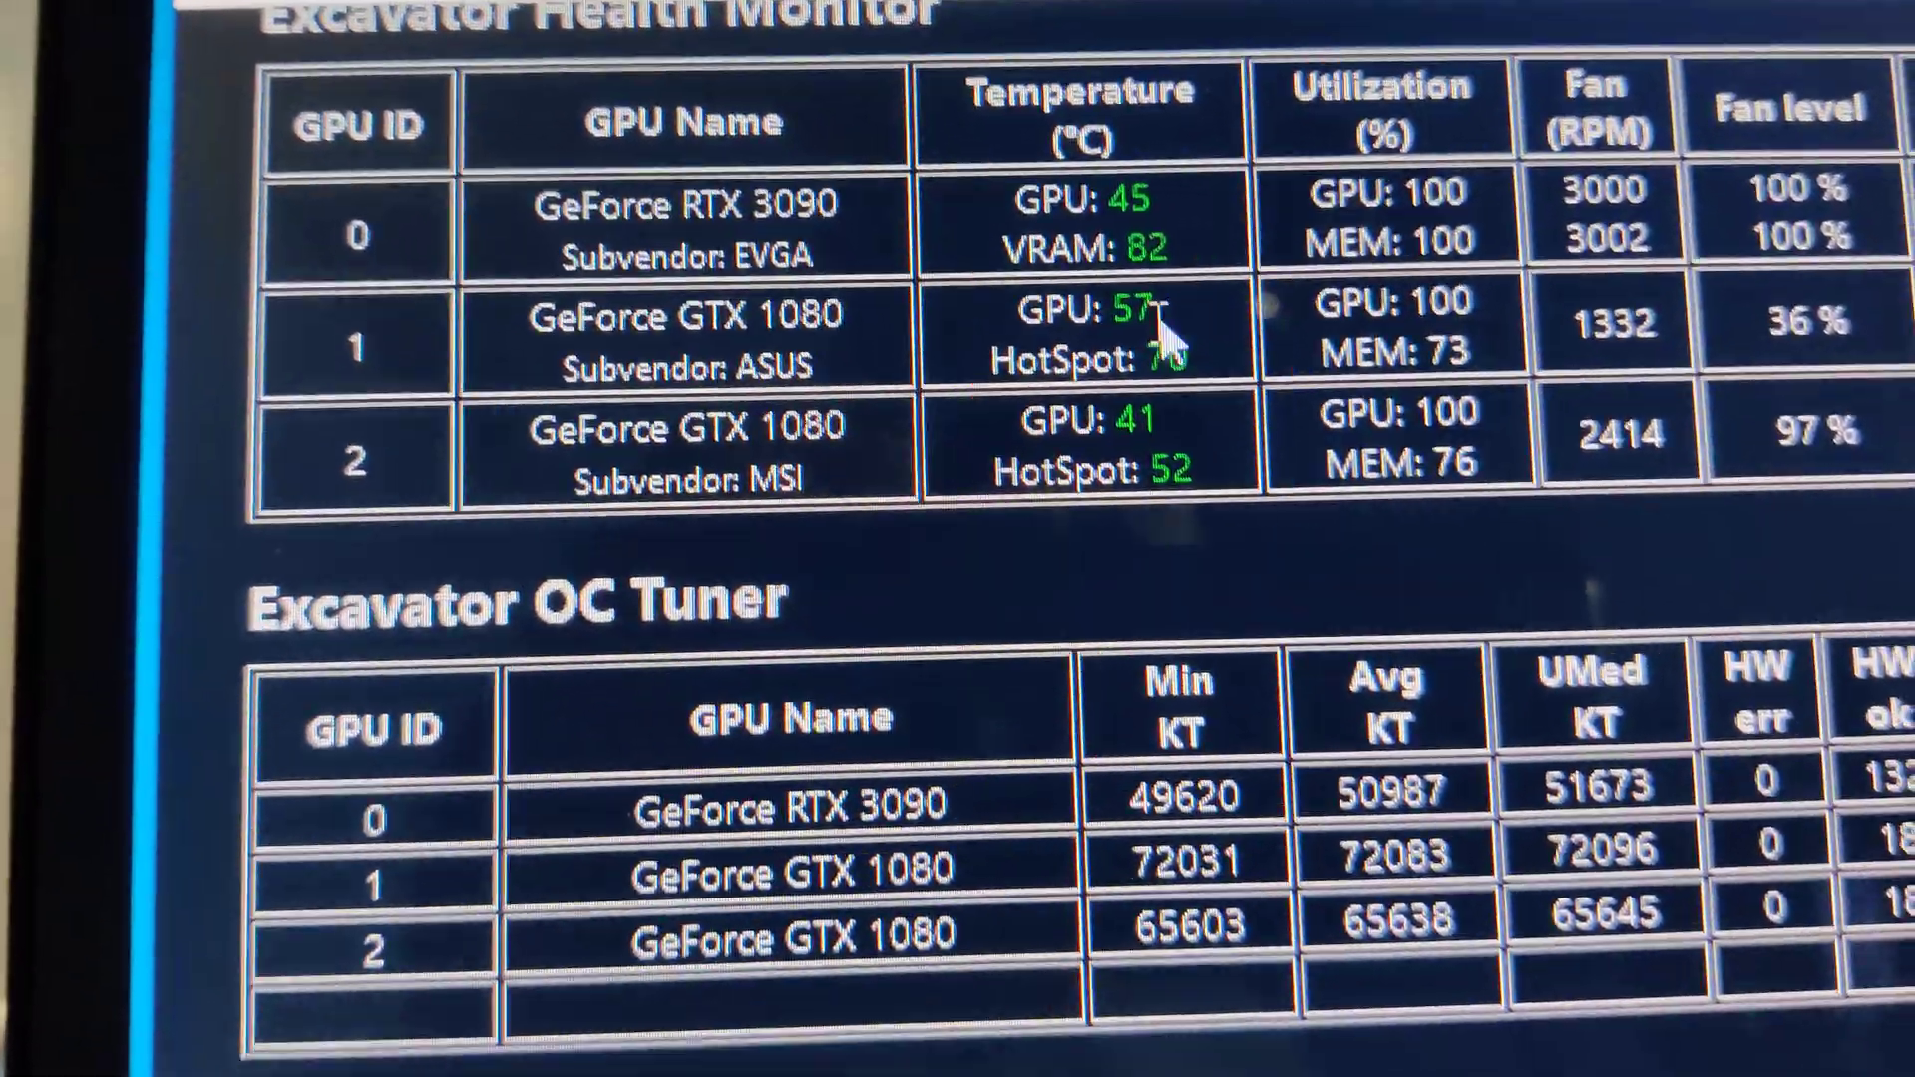
# Step: Set device 1's GTX 1080 fan mode to Fixed speed for a 100% fan
pyautogui.scroll(-3)
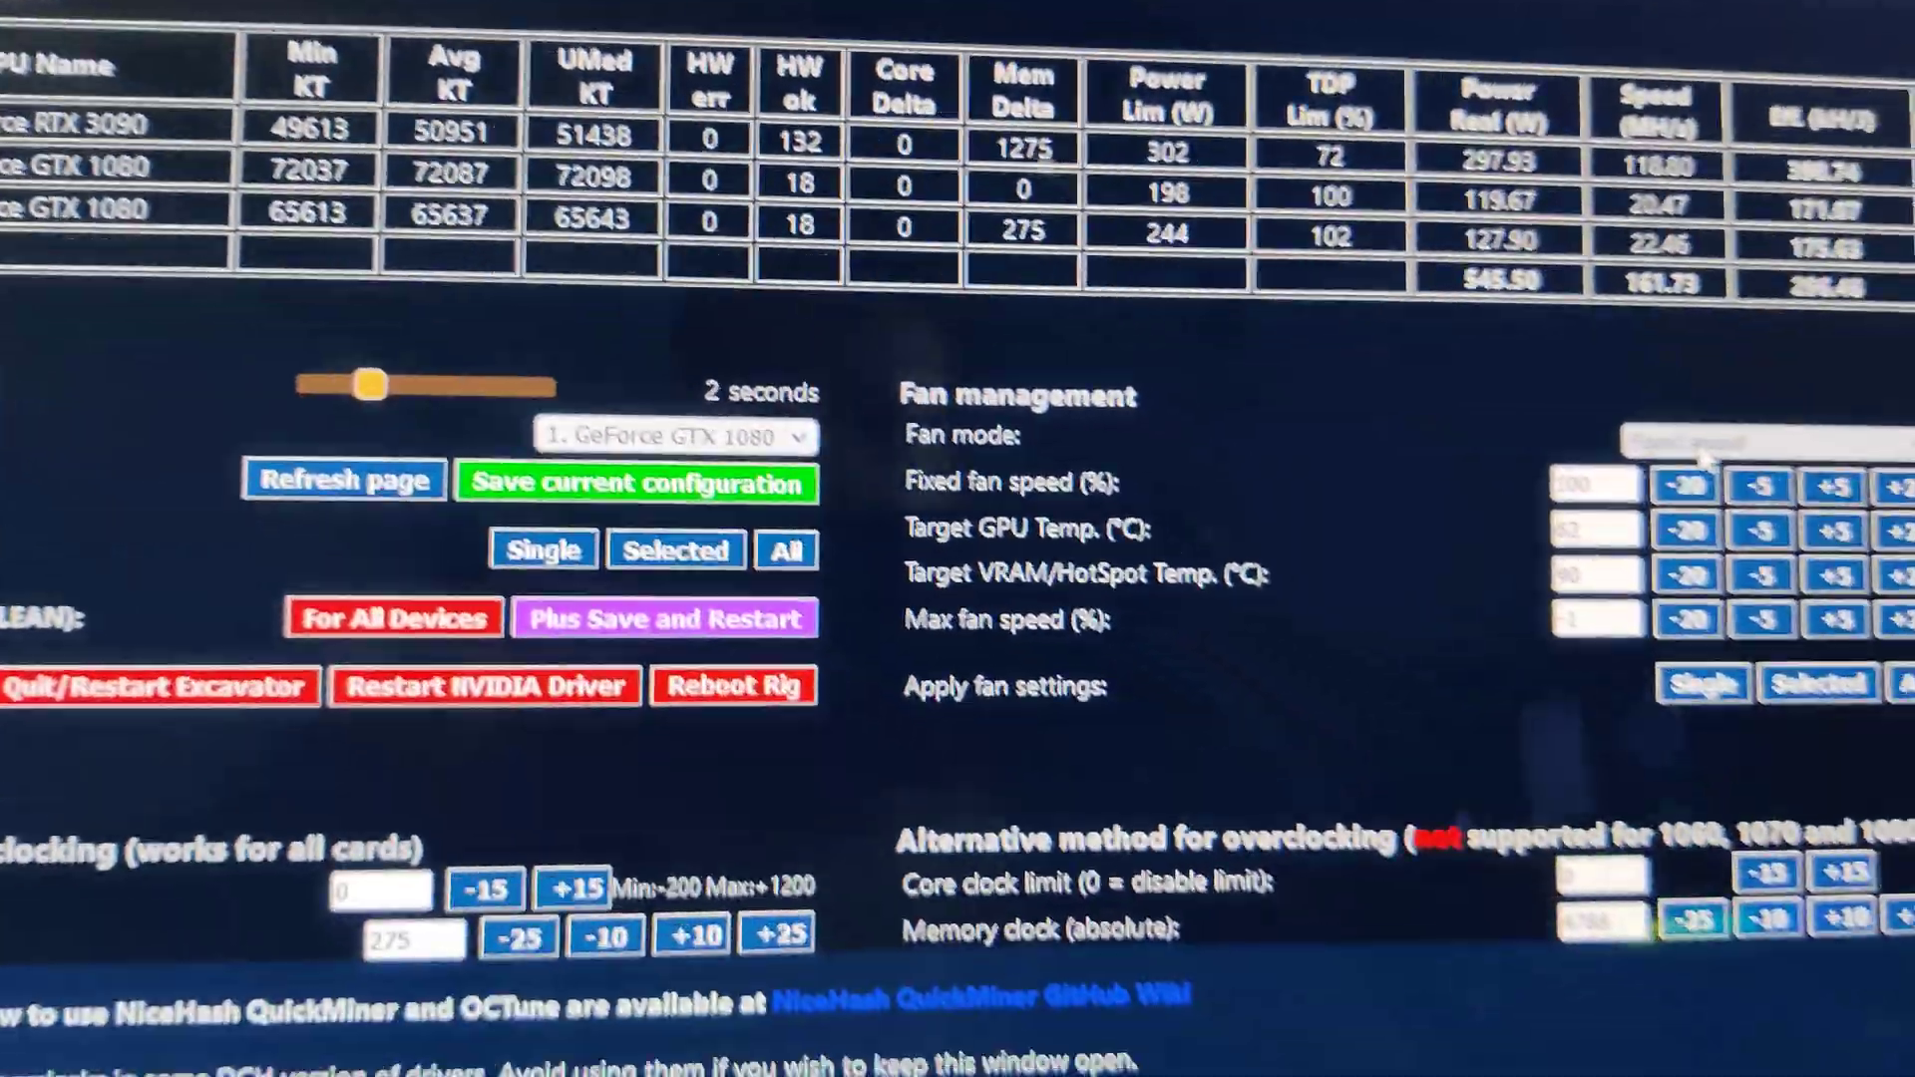
pyautogui.click(1539, 289)
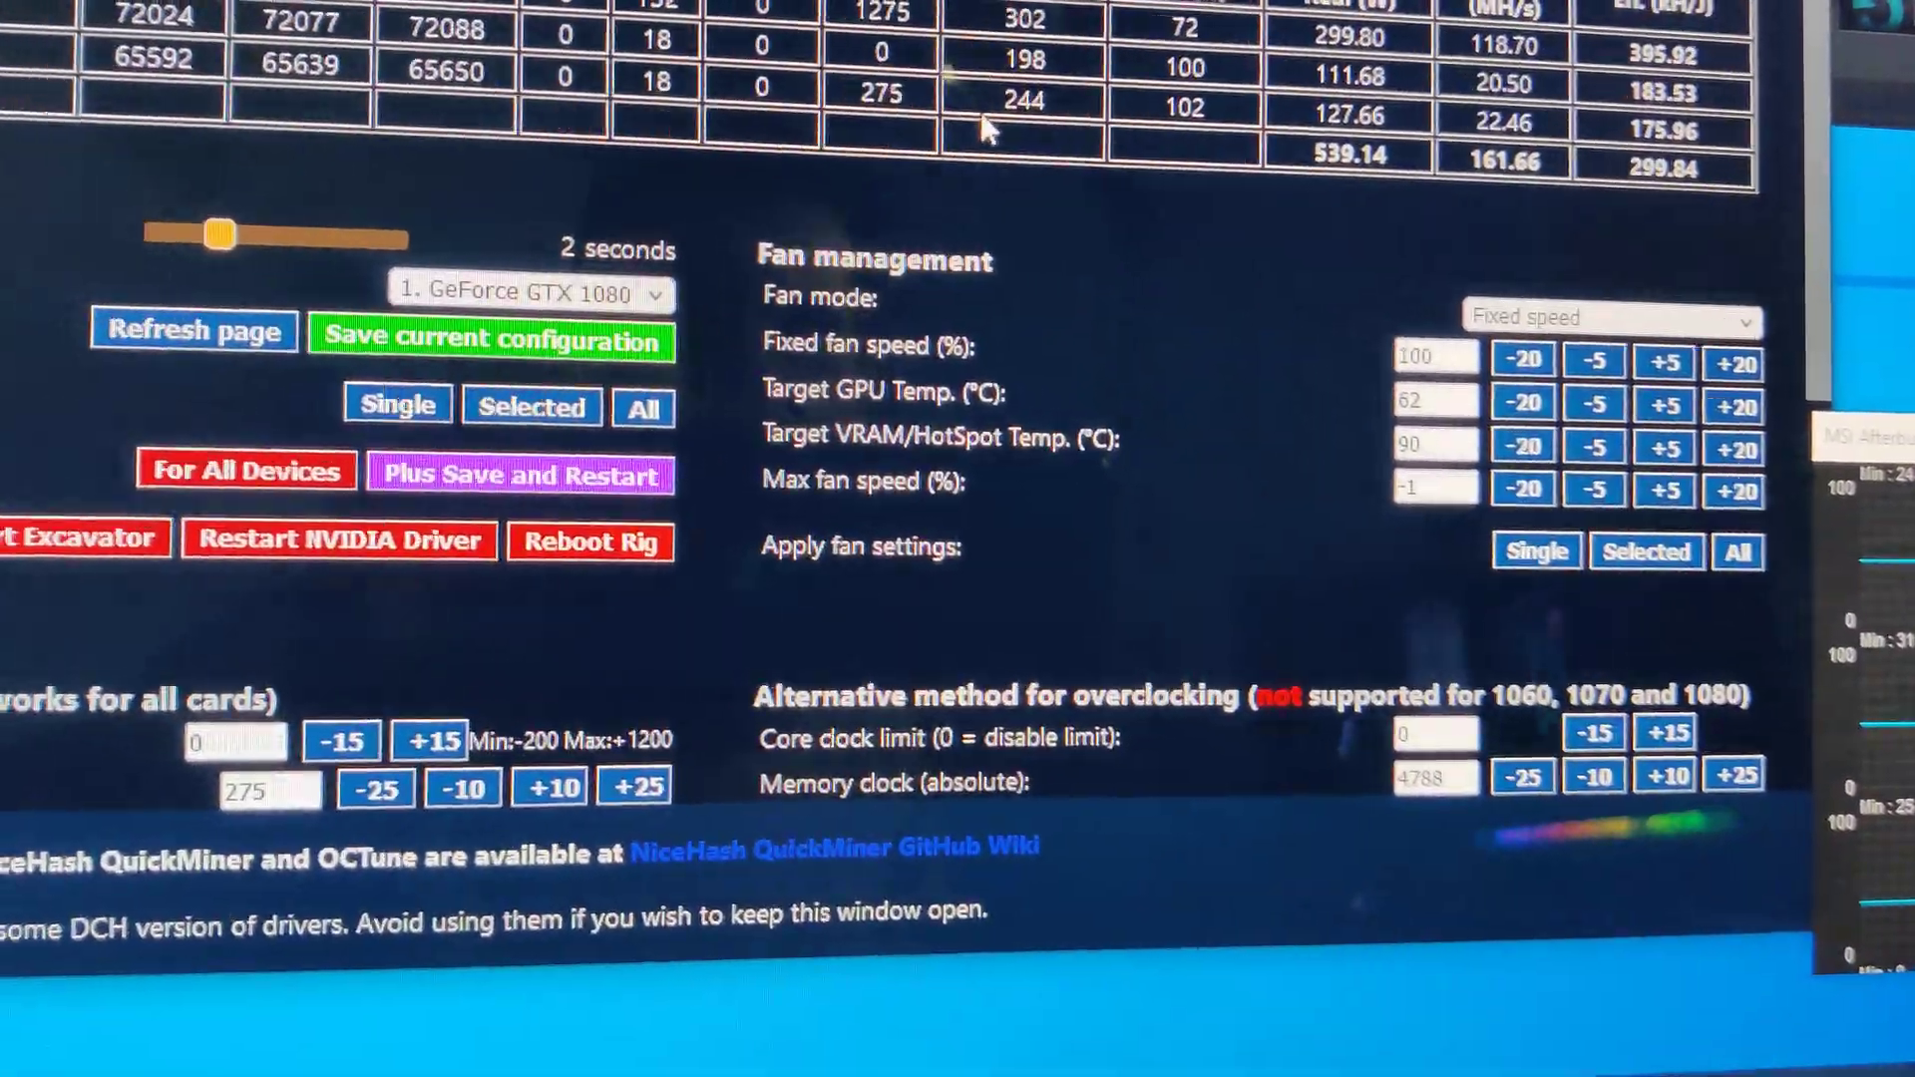
pyautogui.scroll(-3)
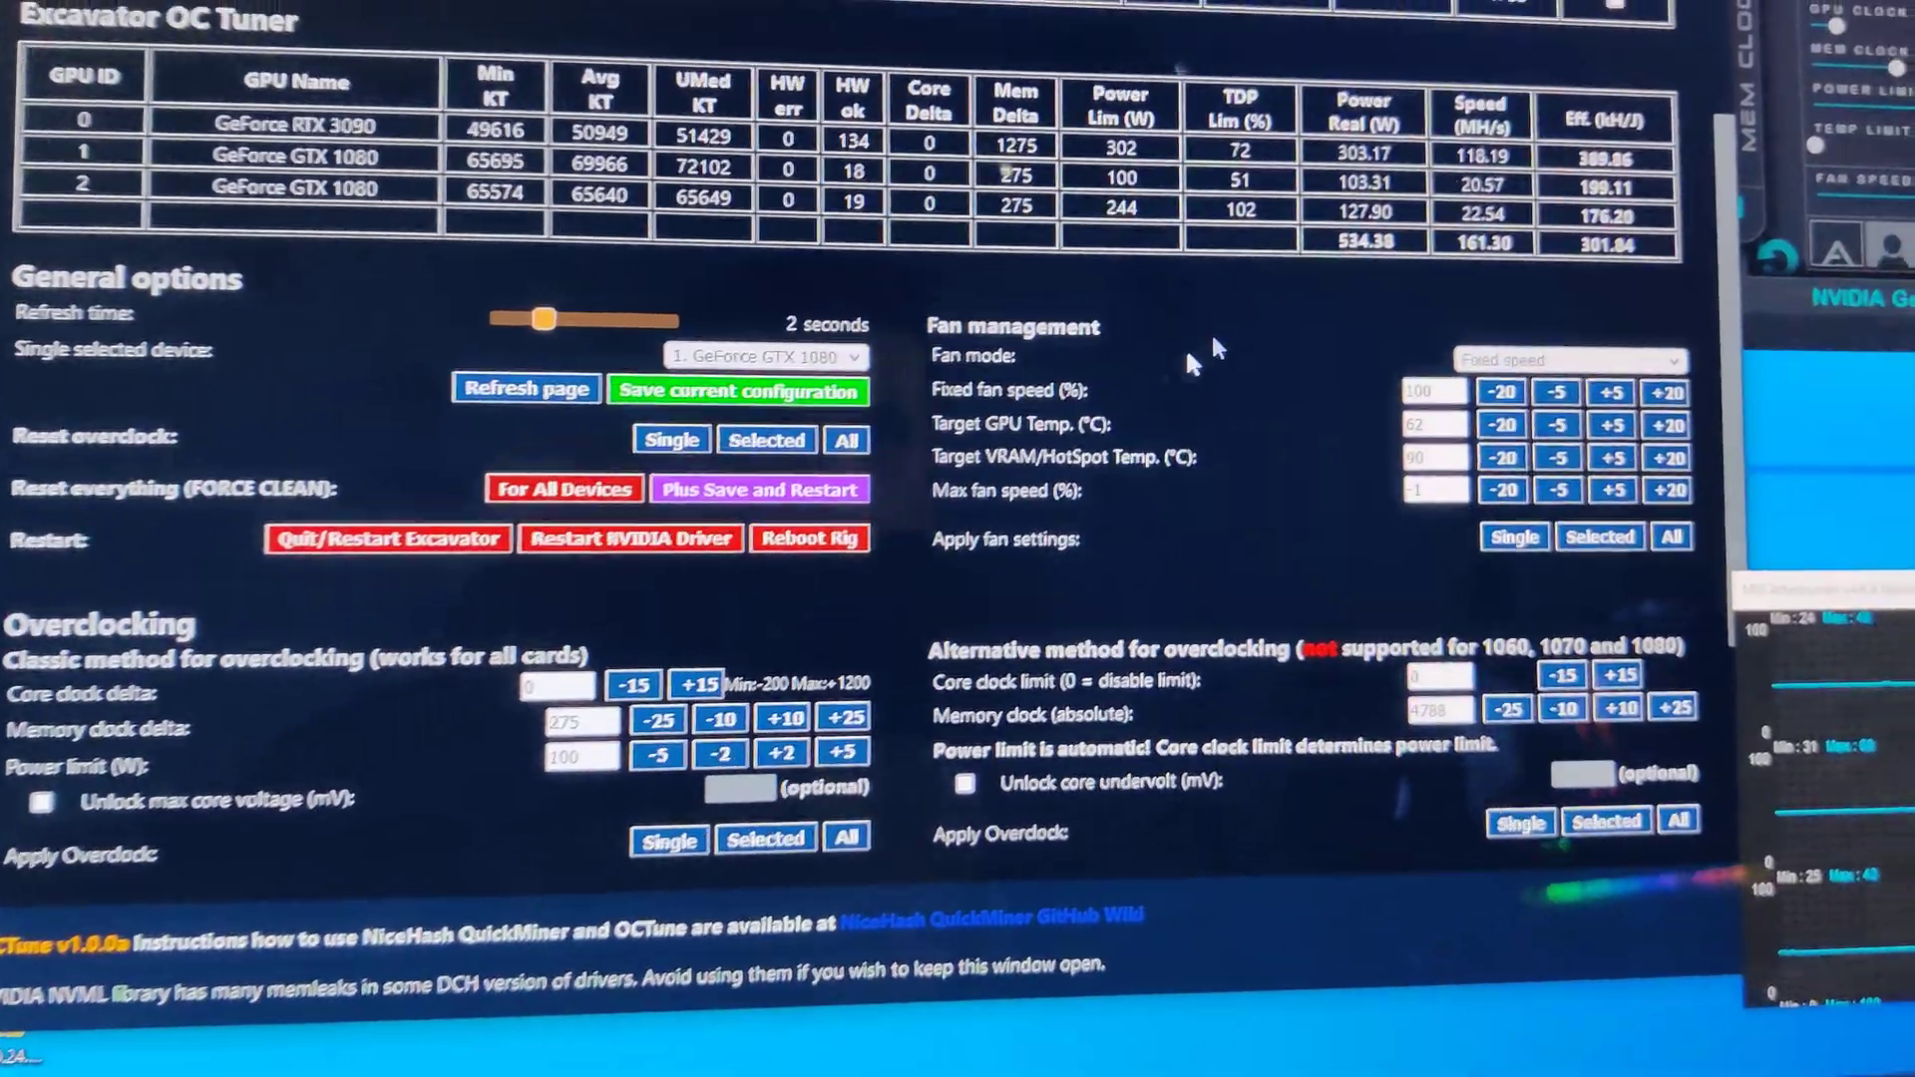
# Step: Scroll to Classic overclocking to apply a 100 W power limit to device 1
pyautogui.scroll(-3)
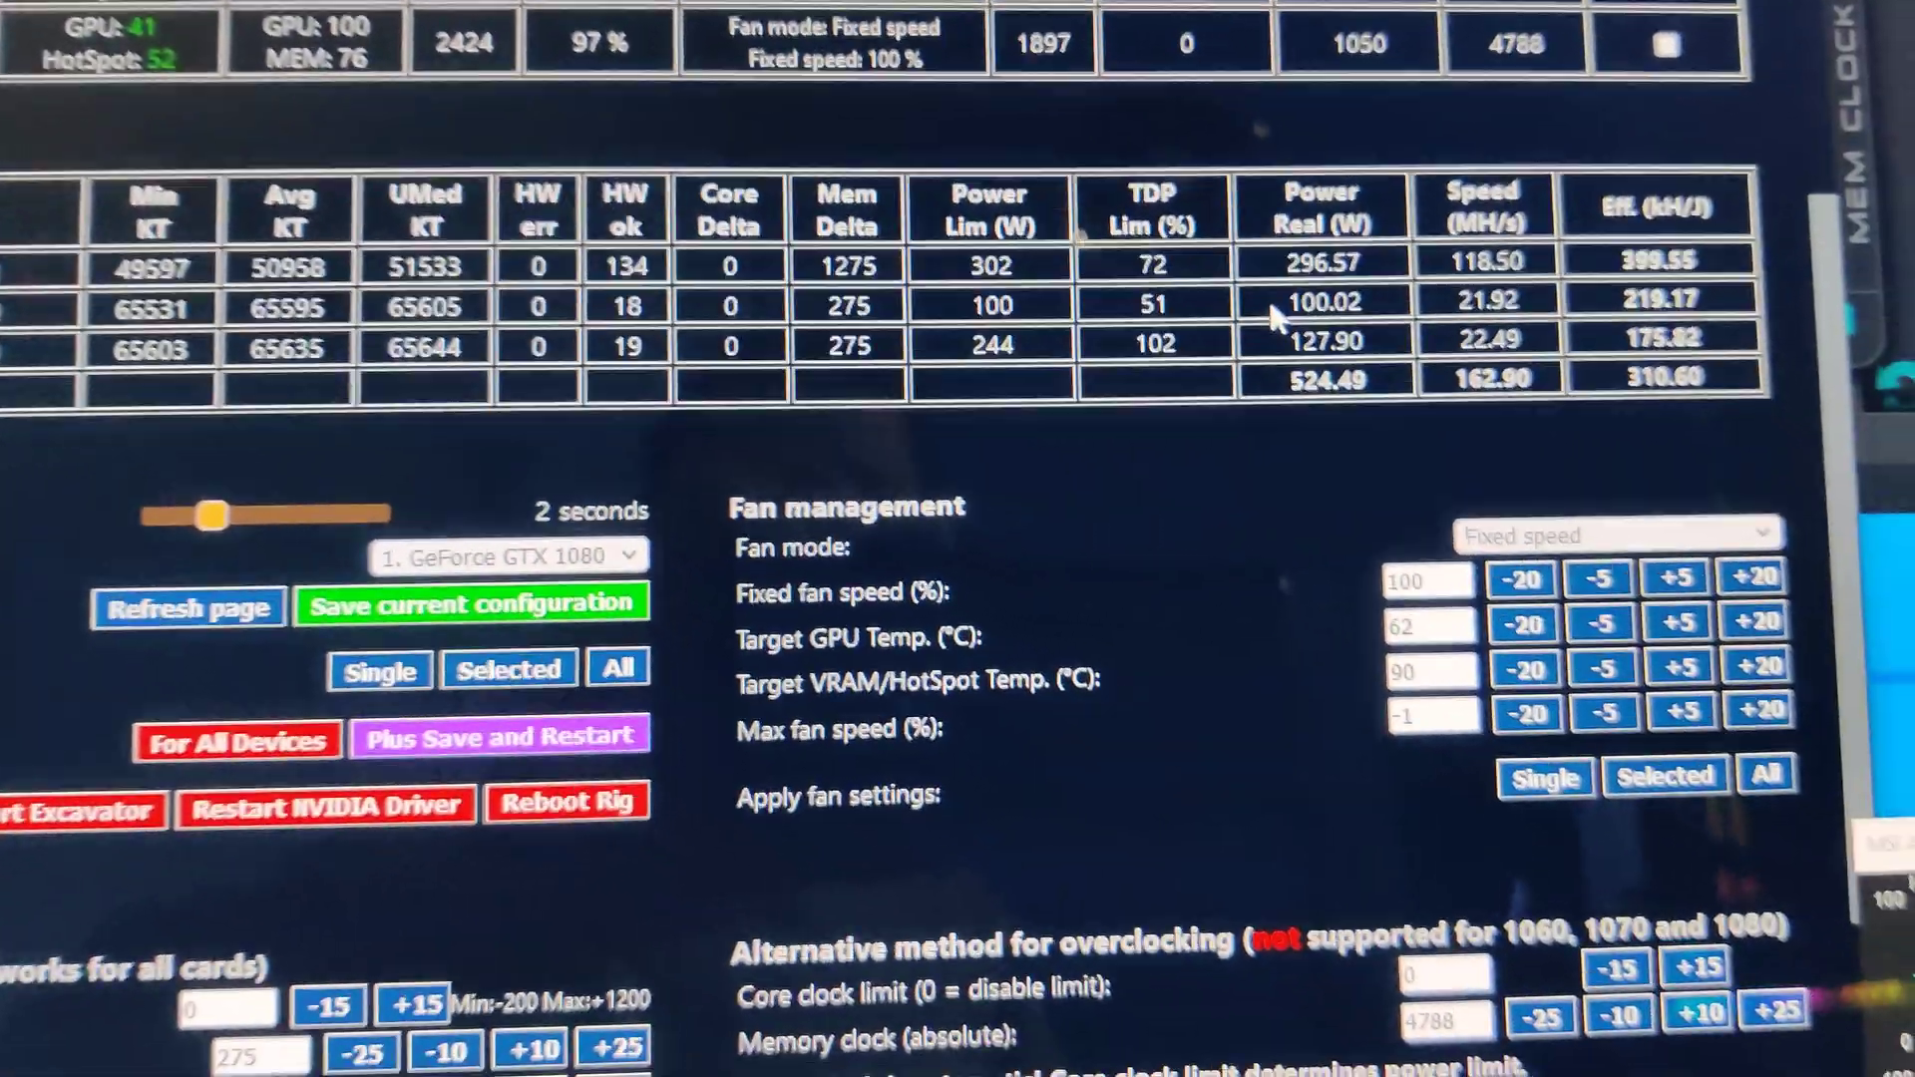
pyautogui.scroll(-3)
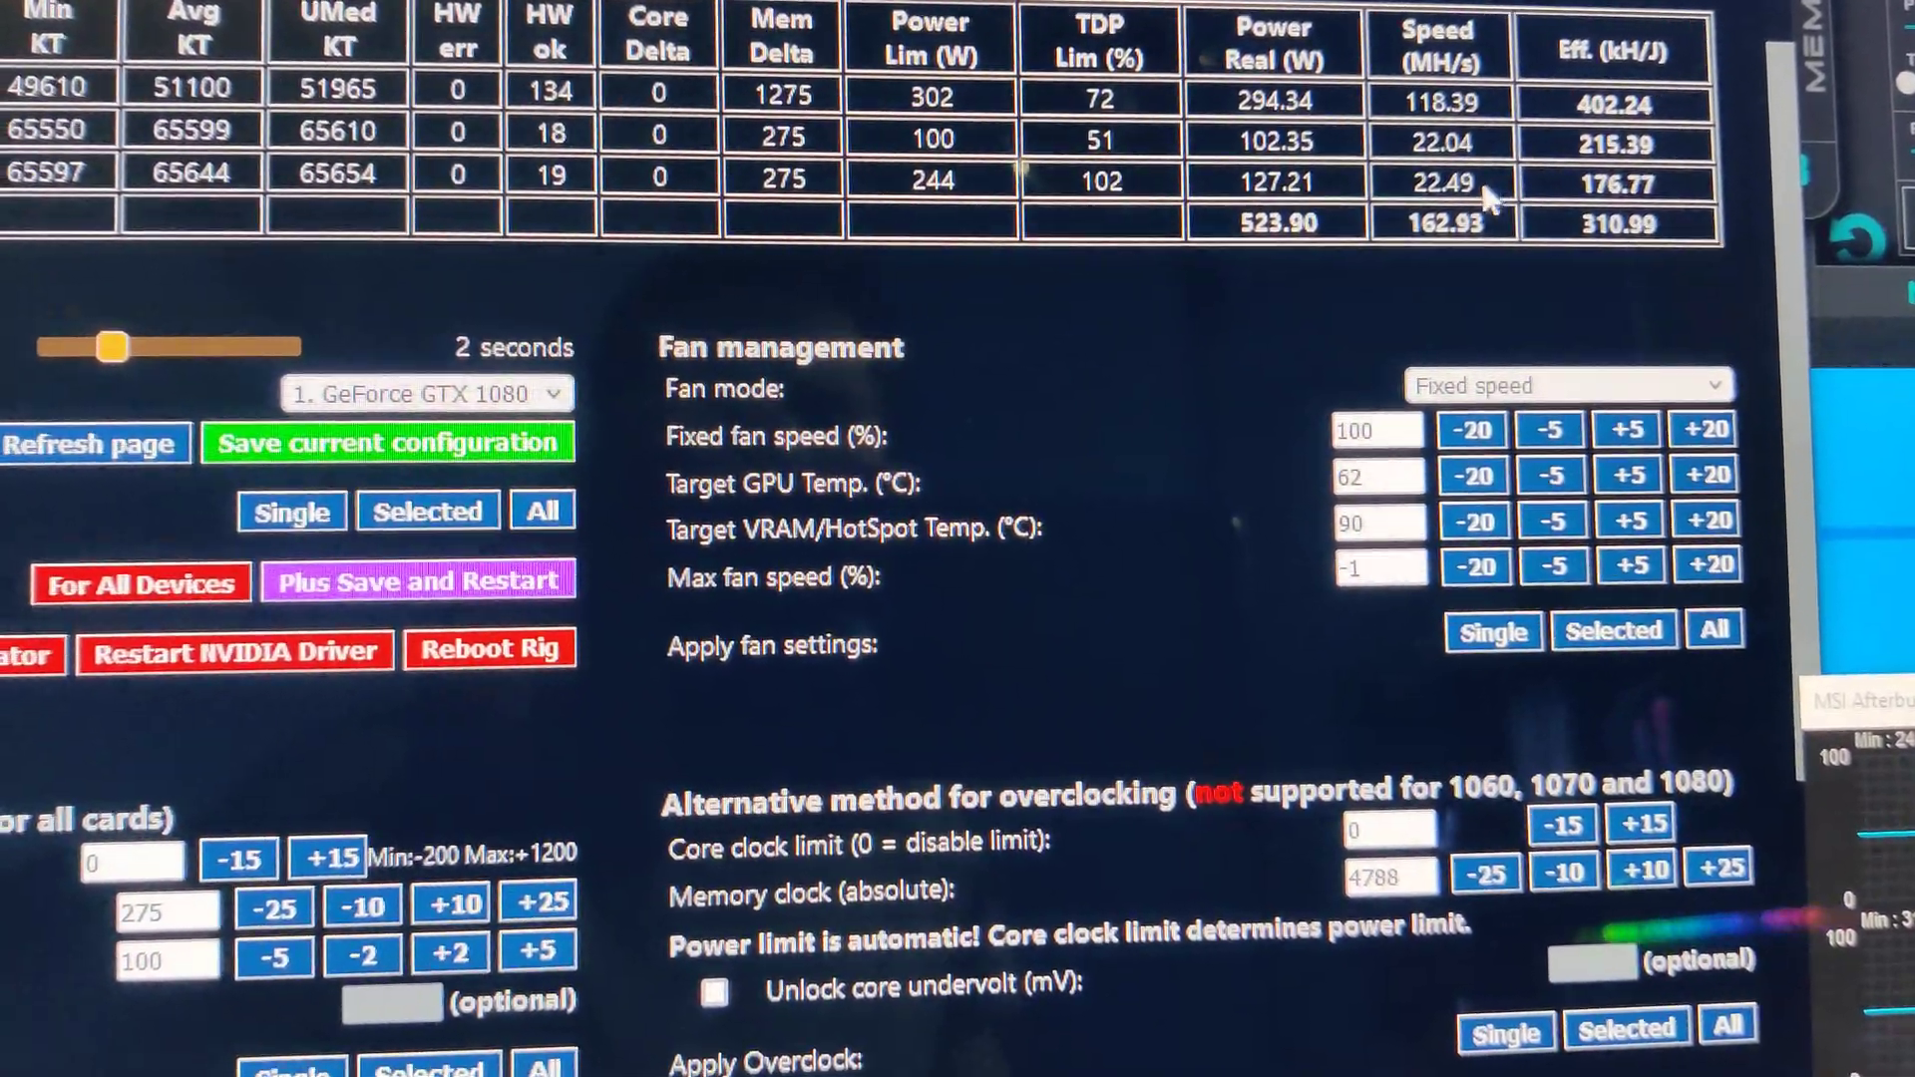